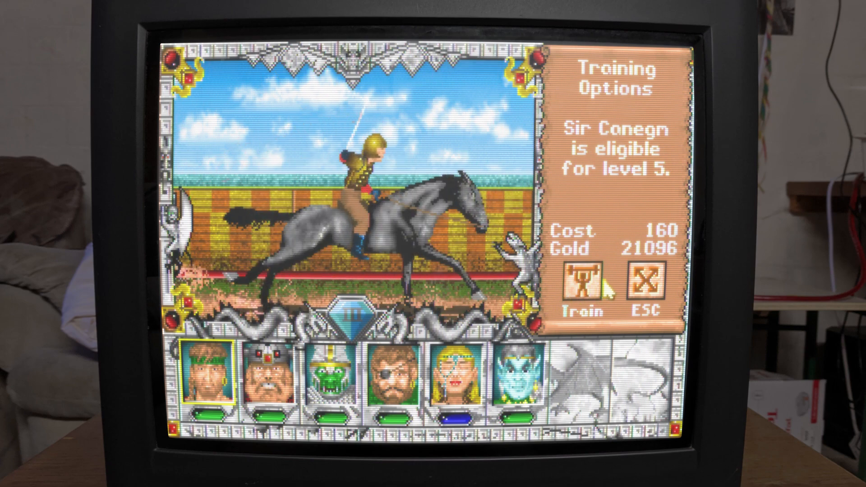
- Open the Untitled Project from the DaVinci Resolve Project Manager
click(582, 285)
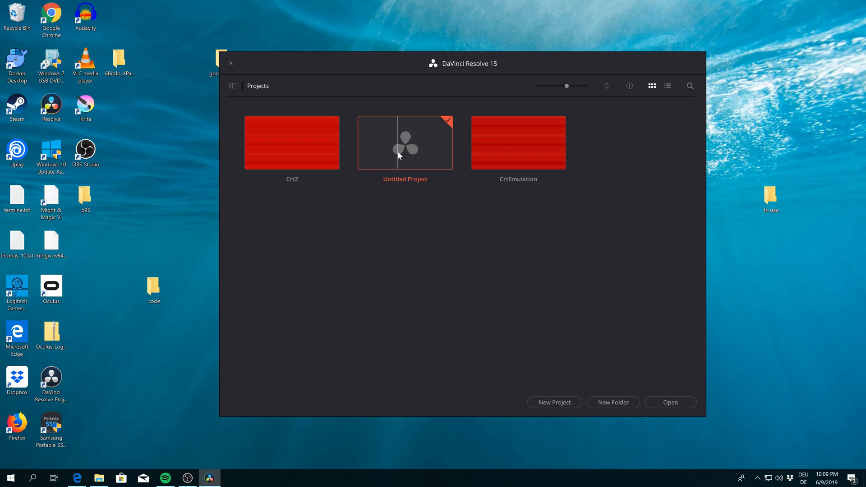
double_click(404, 142)
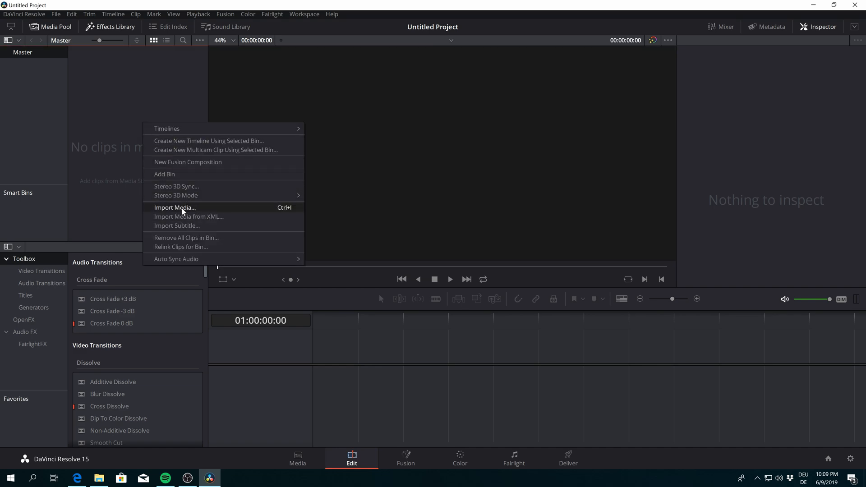
- Start Import Media from the Media Pool and browse to the Fleece (E:) drive
click(175, 207)
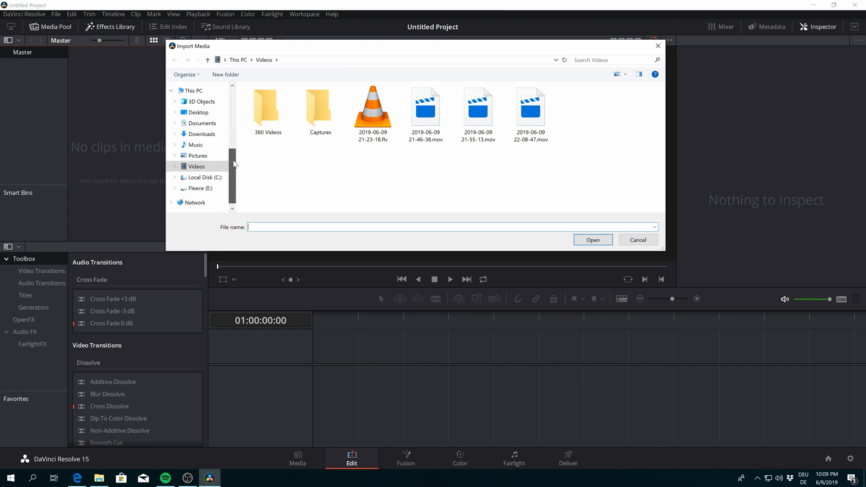
click(198, 189)
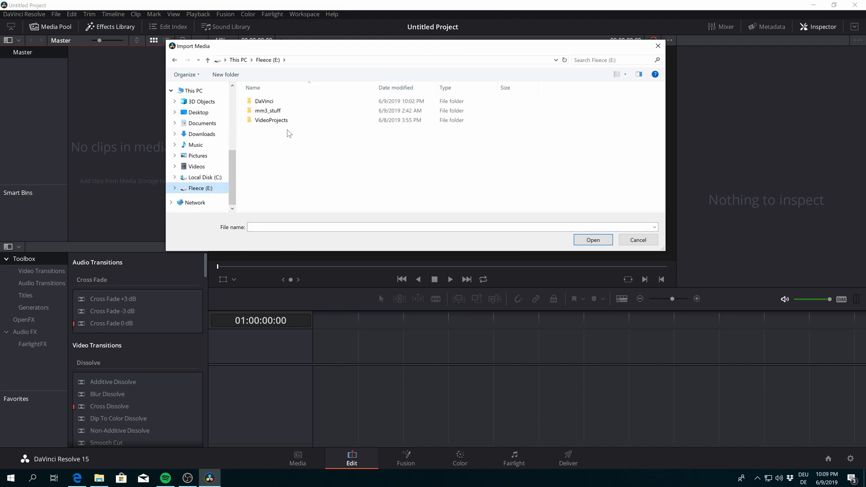
mouse_move(288, 143)
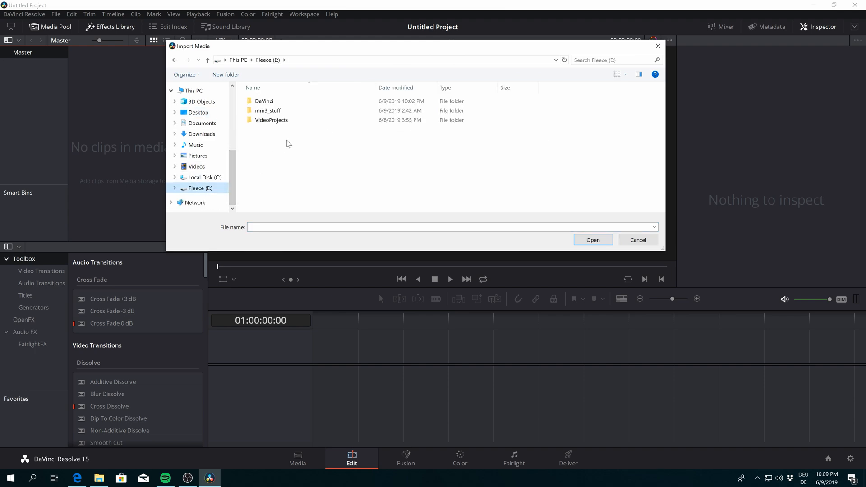
click(271, 120)
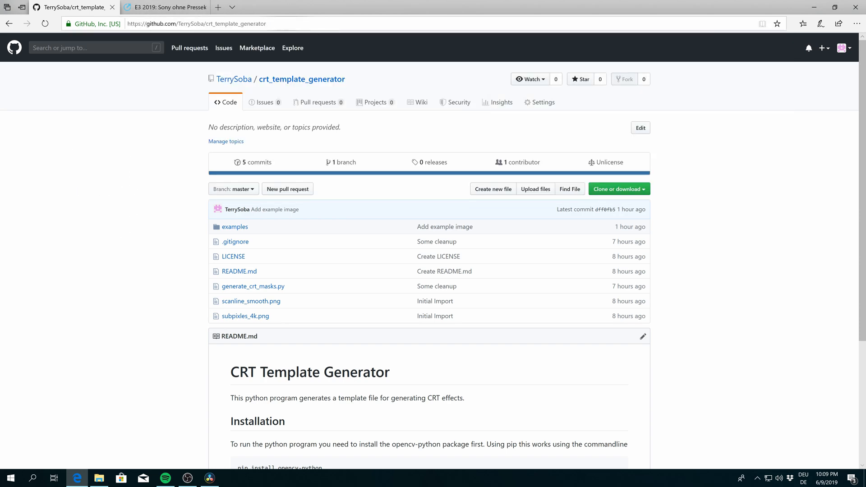
- View crt_template.png inside the repository's examples folder on GitHub
click(234, 227)
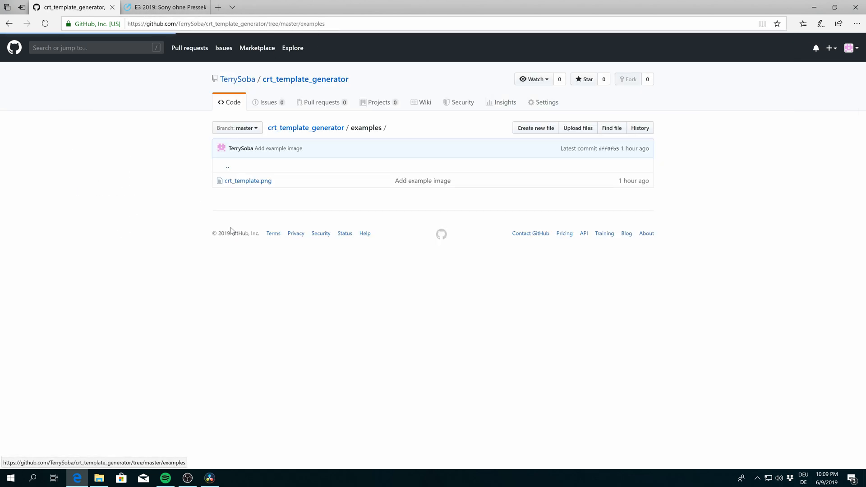
click(248, 181)
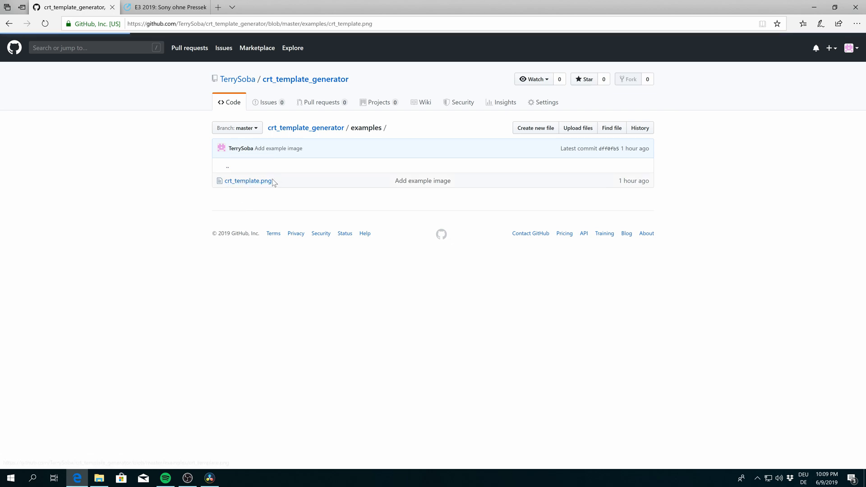
click(248, 180)
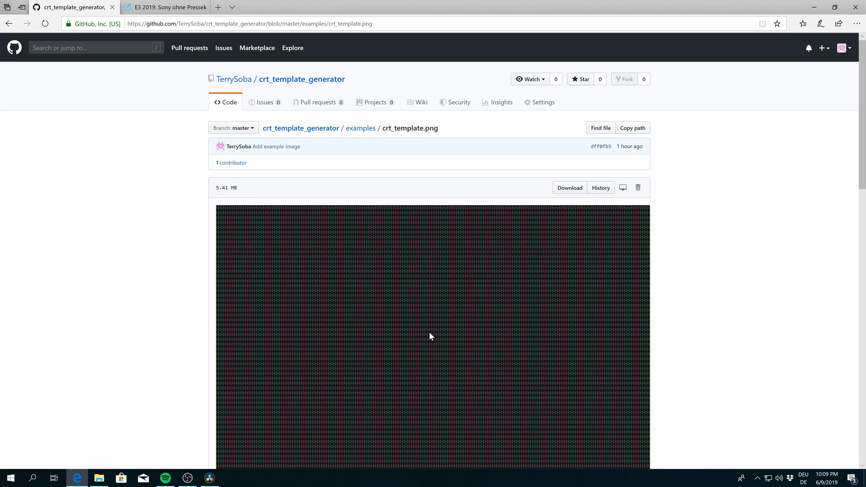
mouse_move(309, 222)
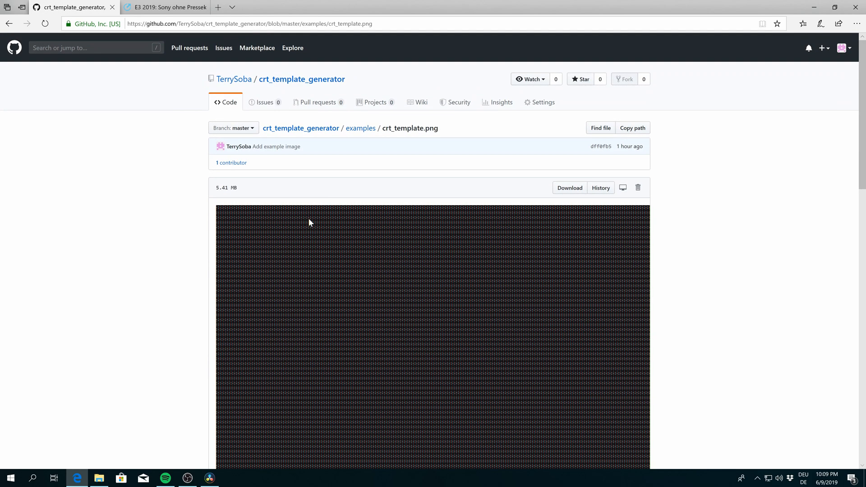
mouse_move(431, 142)
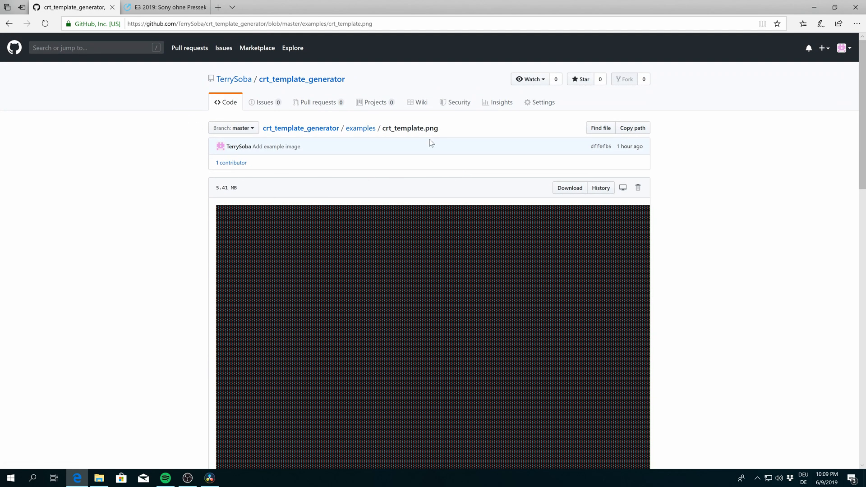
mouse_move(157, 211)
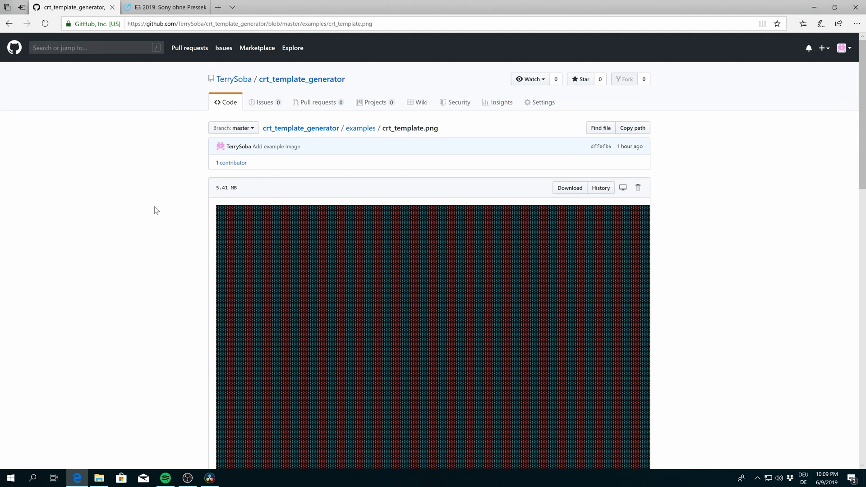
- Import crt_template.png from VideoProjects > CrtEffect into the media pool
click(209, 477)
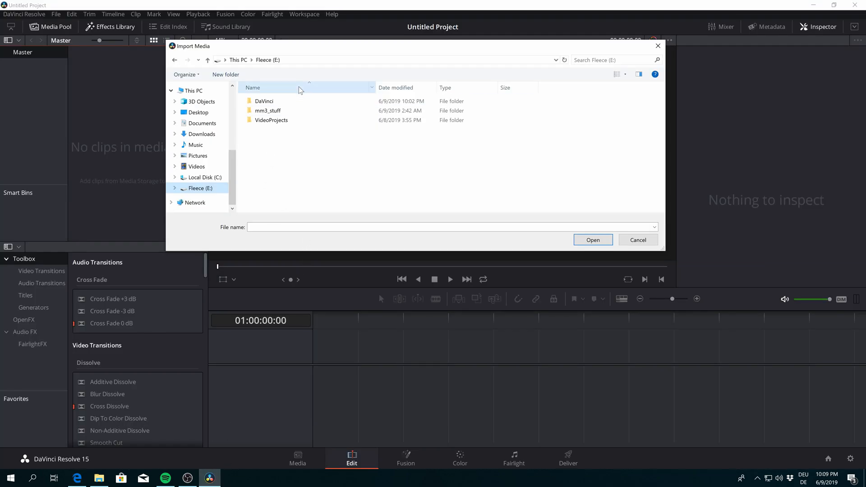
double_click(271, 120)
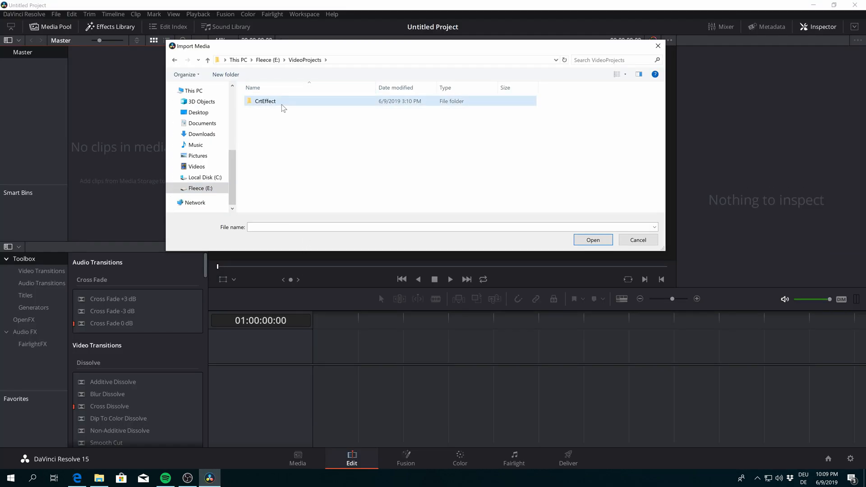
double_click(265, 101)
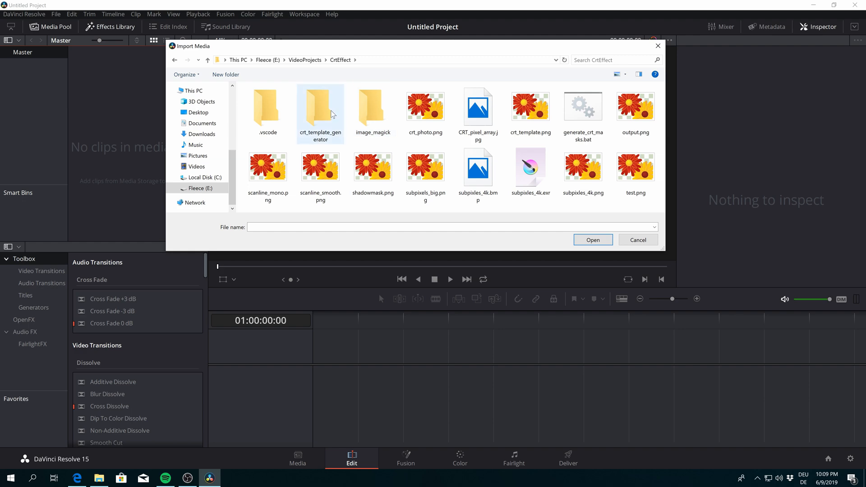
click(637, 239)
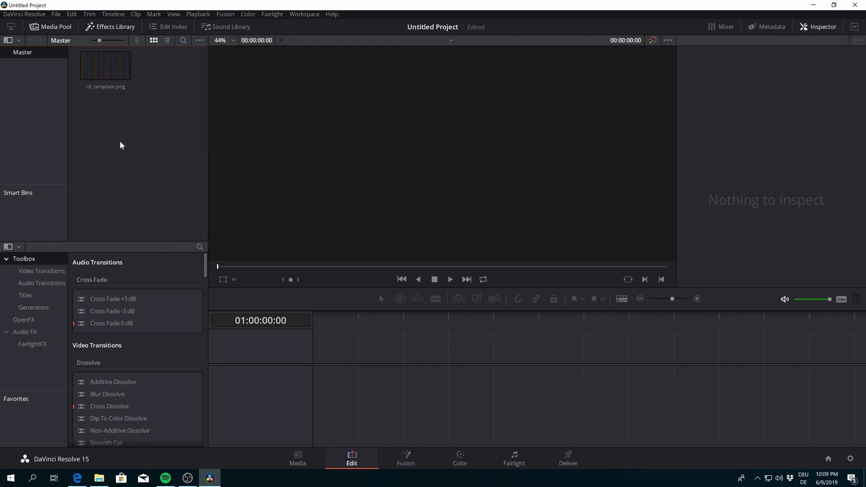
- Import mm3_002.avi.mov from mm3_stuff > mm3_review > game_footage into the project
right_click(121, 145)
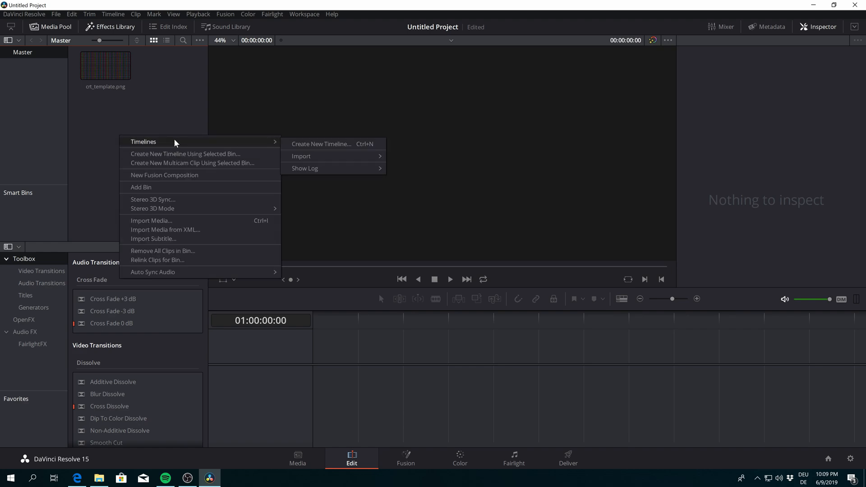
click(138, 152)
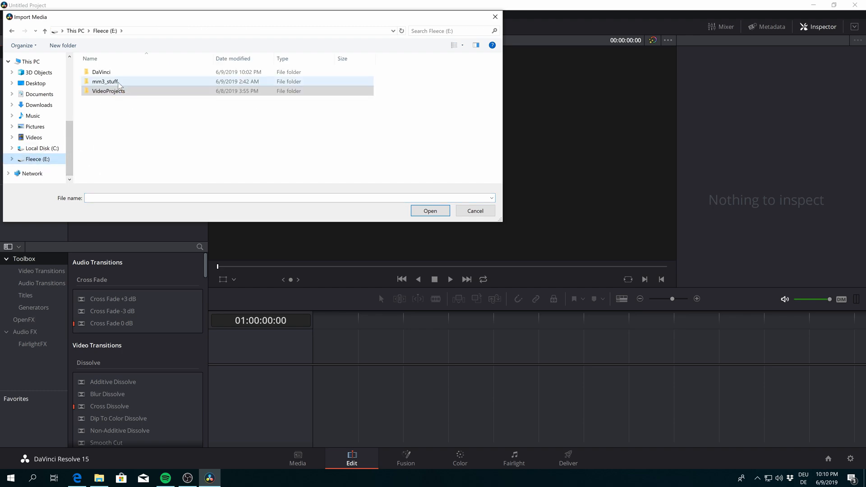
double_click(105, 81)
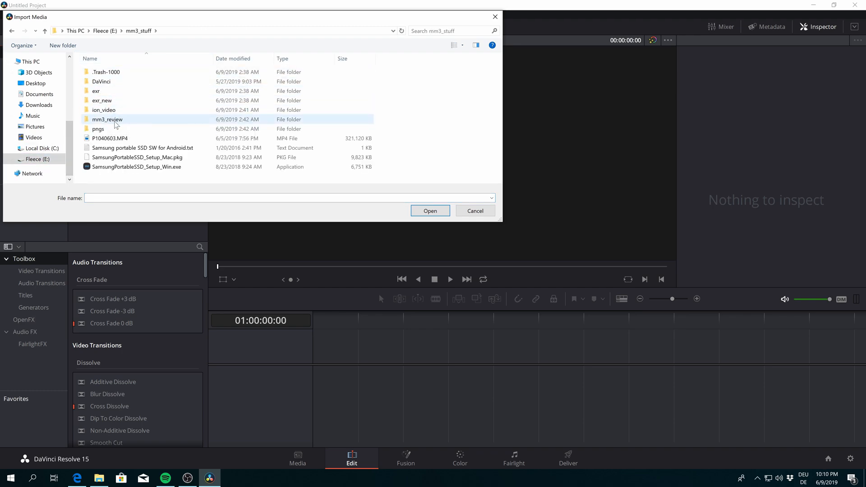
mouse_move(108, 119)
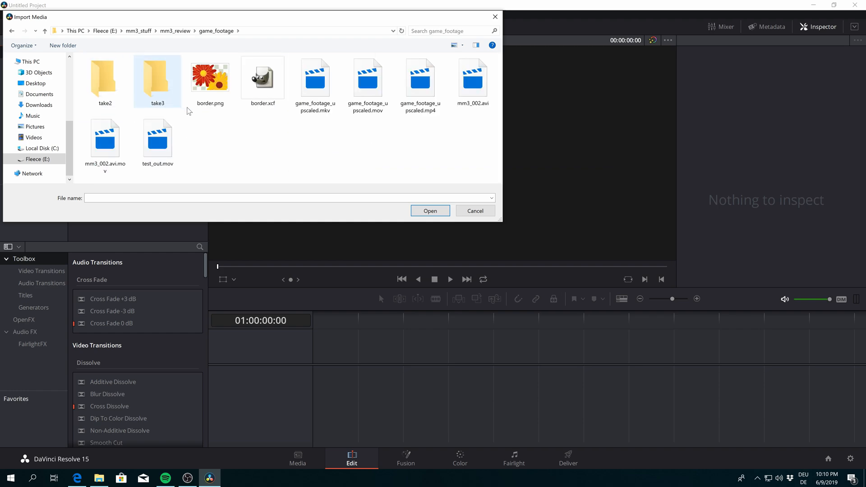
click(105, 138)
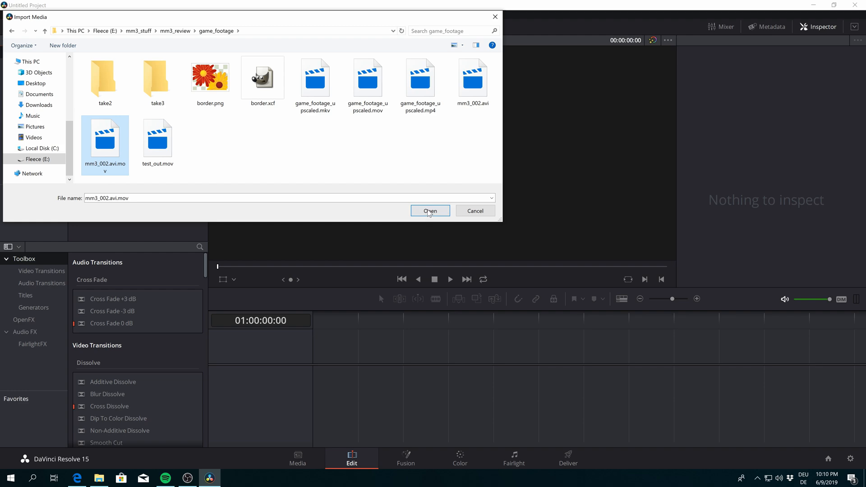
click(430, 211)
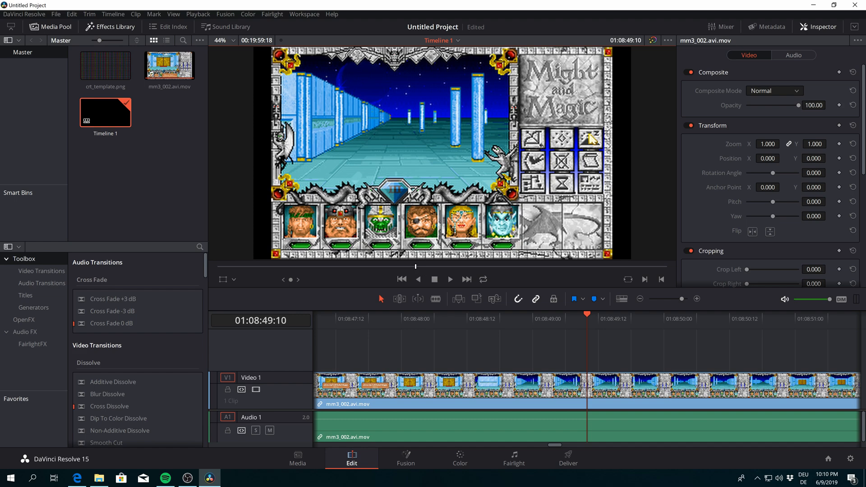
mouse_move(181, 118)
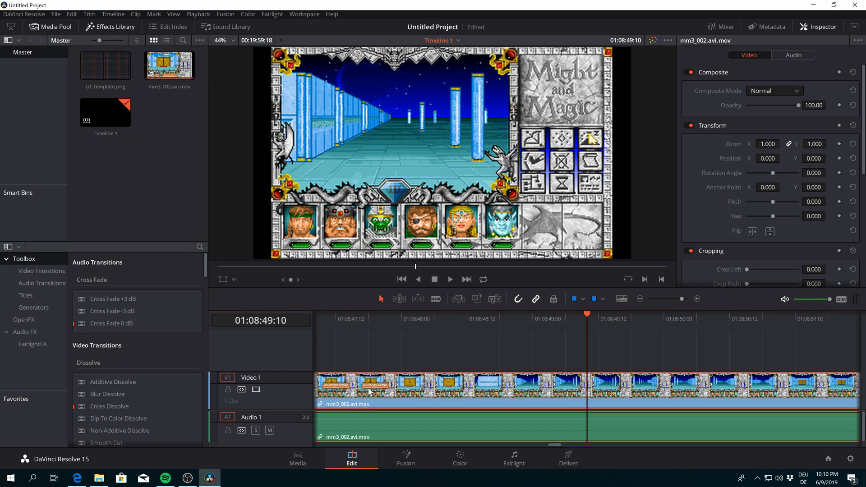
- Cue the playhead to 01:08:48:02 on The Yordorn doors frame and switch to Fusion
click(411, 318)
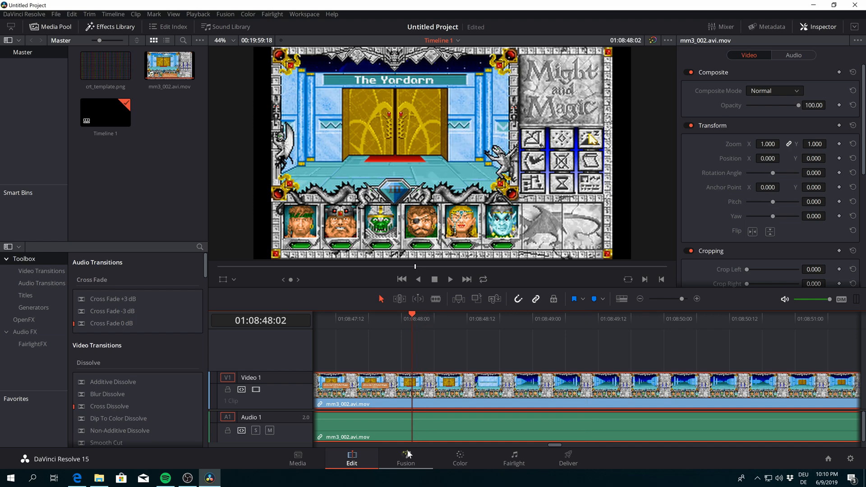
click(405, 460)
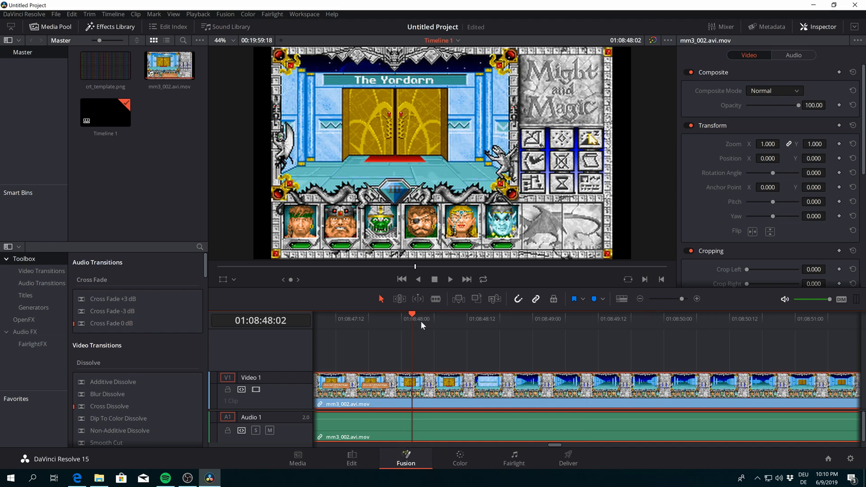
- Reposition MediaOut and drag crt_template.png into the node graph as MediaIn2
click(405, 457)
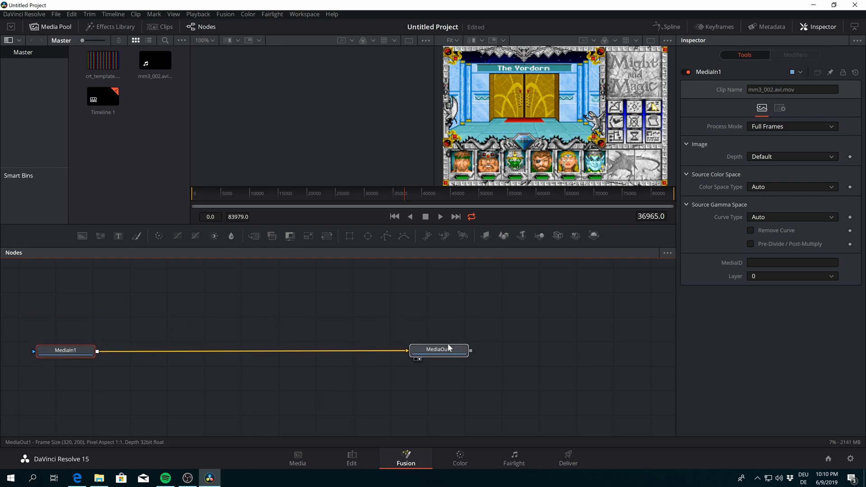
drag(65, 350, 83, 375)
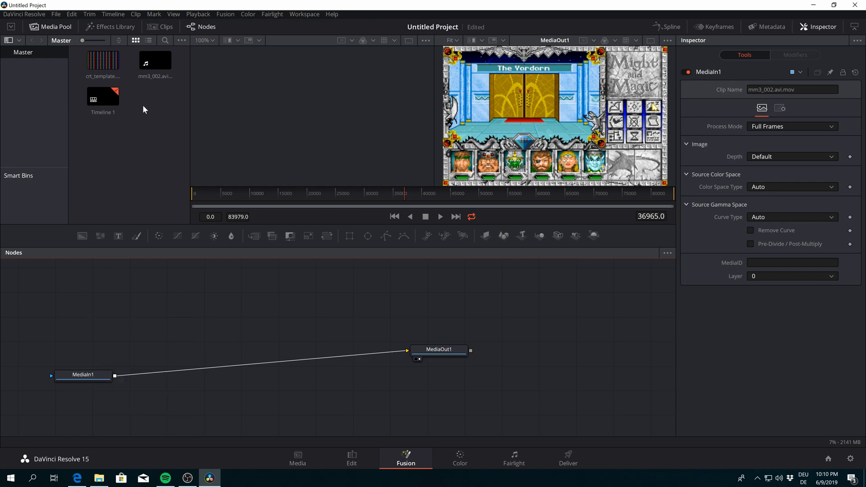
drag(102, 59, 98, 314)
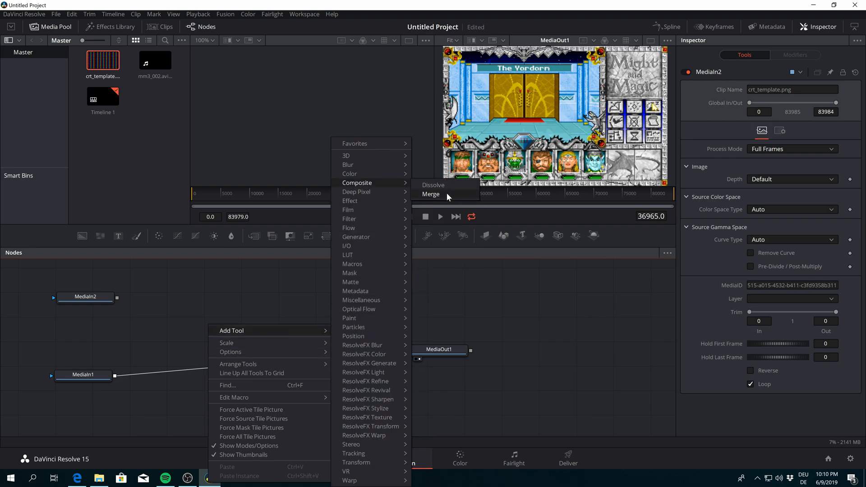
- Add Merge1 fed by both MediaIn nodes in Multiply mode, showing MediaIn1 in the left viewer
click(430, 194)
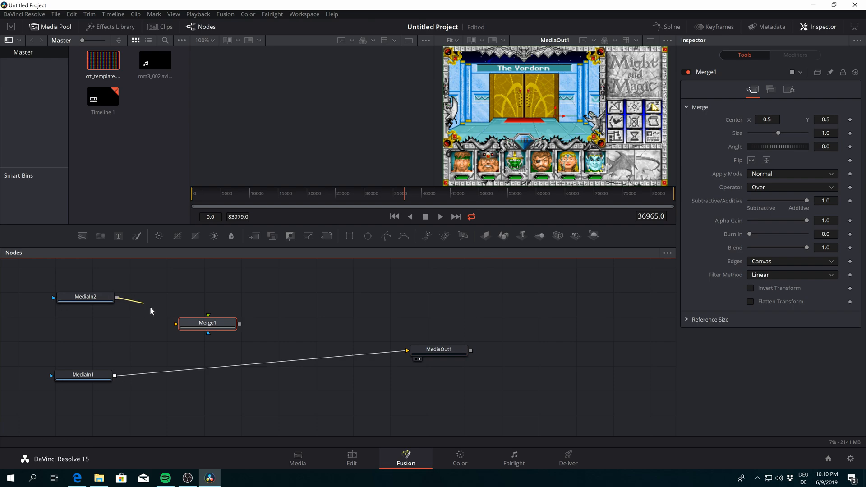
drag(116, 297, 182, 328)
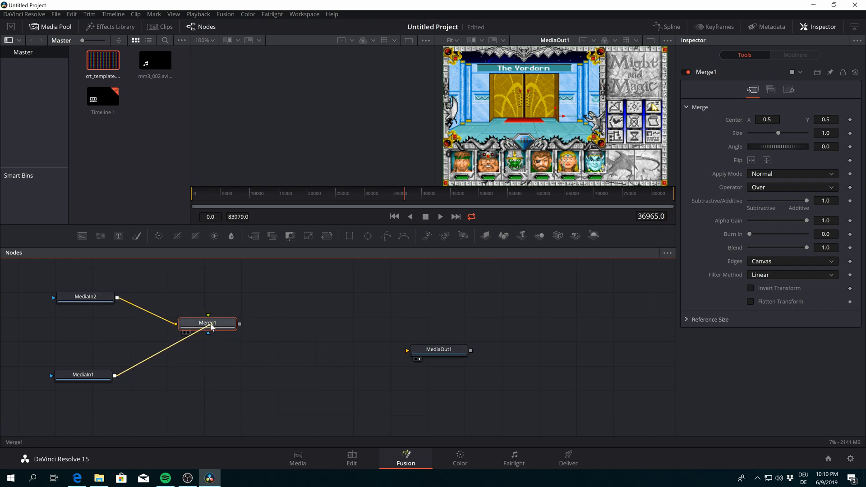
drag(208, 323, 243, 335)
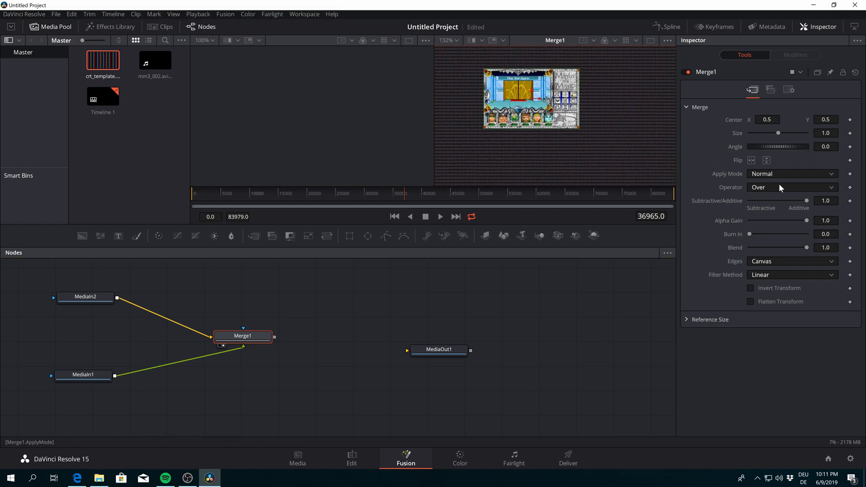
click(790, 173)
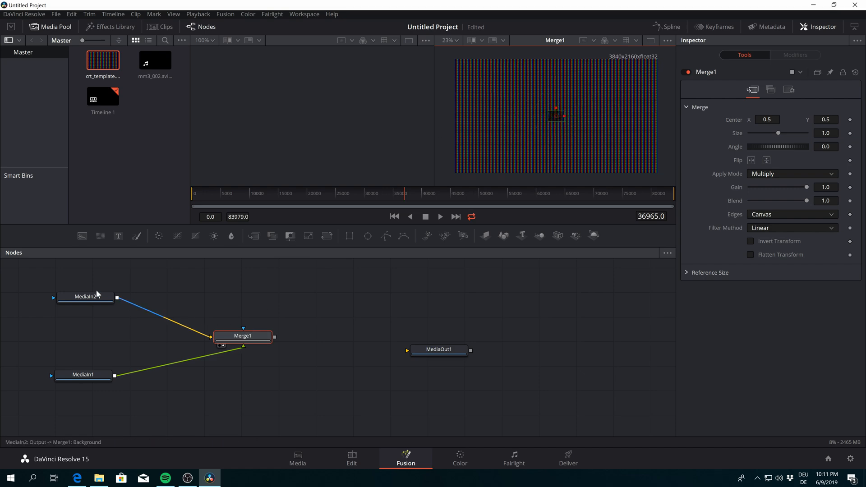
click(83, 374)
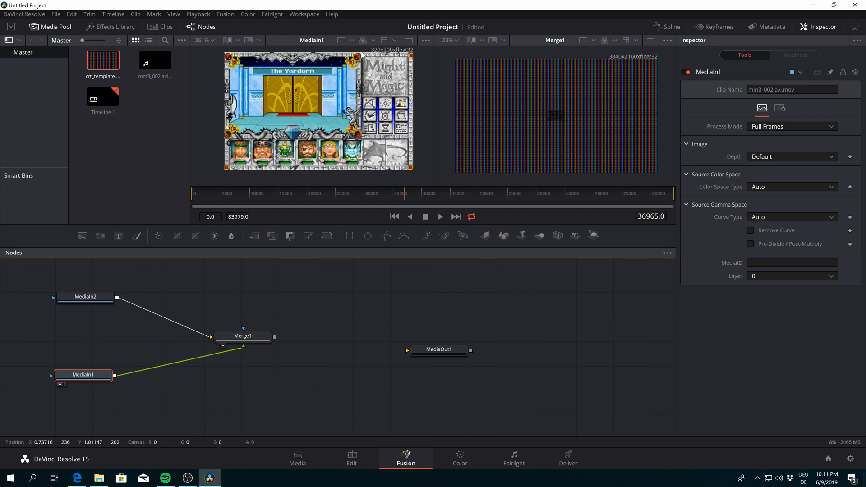
mouse_move(632, 62)
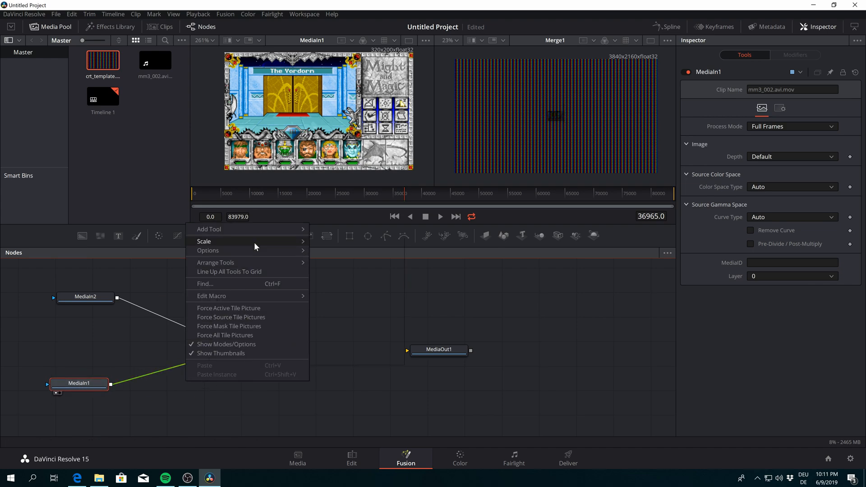
- Insert a Scale1 node at size 10.8 between MediaIn1 and Merge1
click(209, 228)
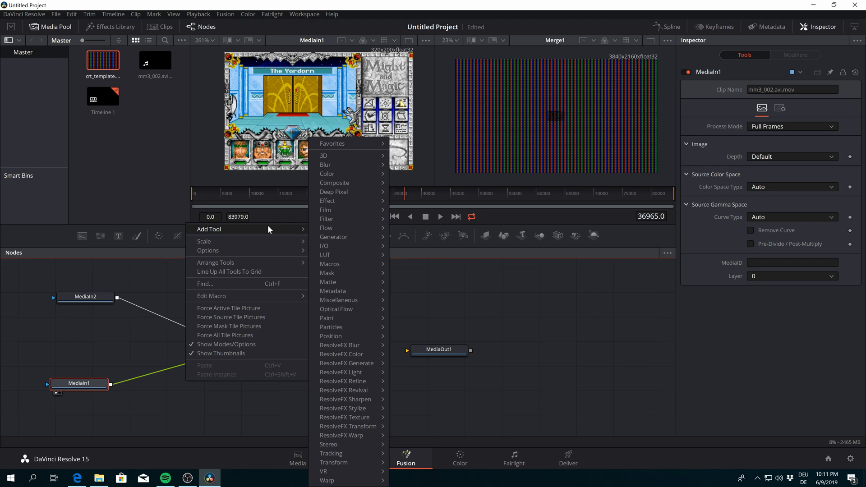
mouse_move(334, 462)
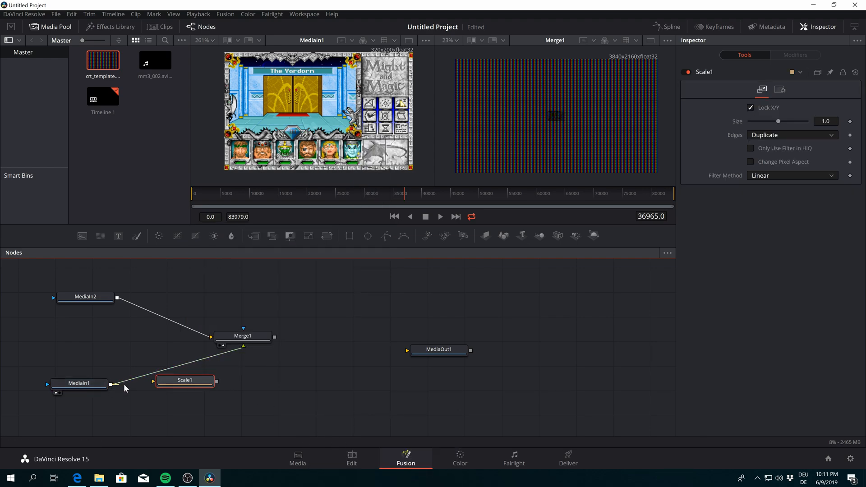
drag(185, 379, 175, 378)
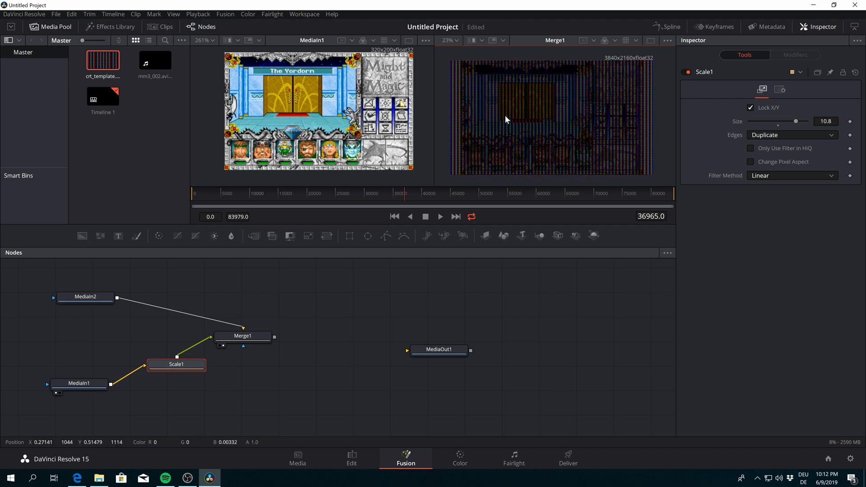
mouse_move(554, 117)
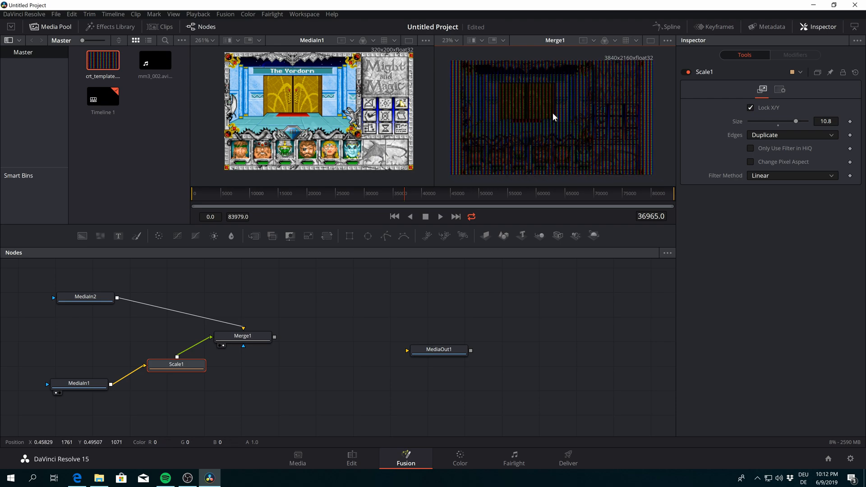
- Insert a BrightnessContrast1 node between Scale1 and Merge1 and tidy the node layout
click(241, 335)
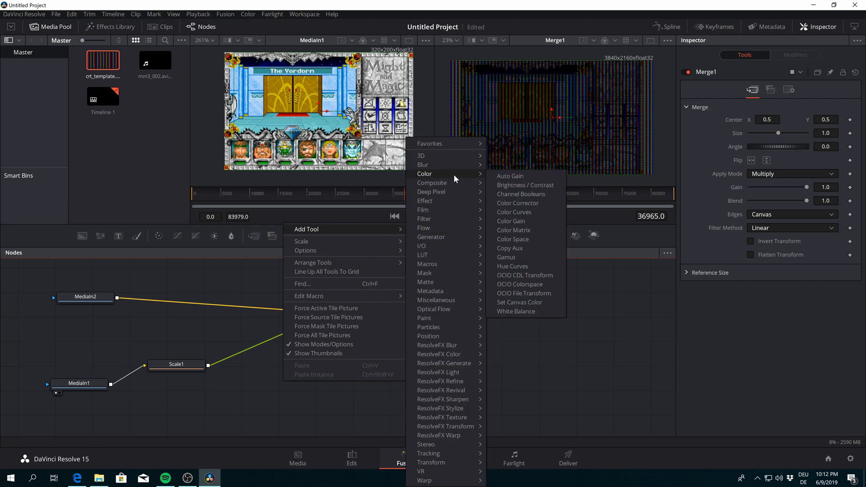
click(525, 184)
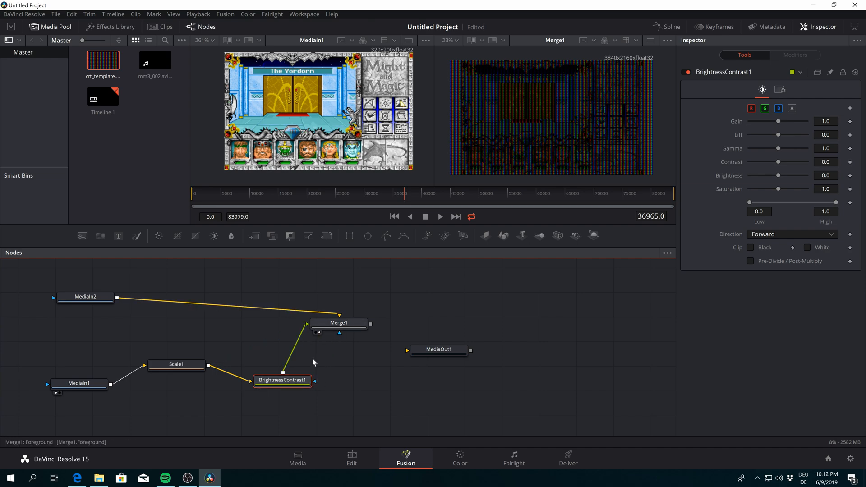
drag(282, 380, 259, 345)
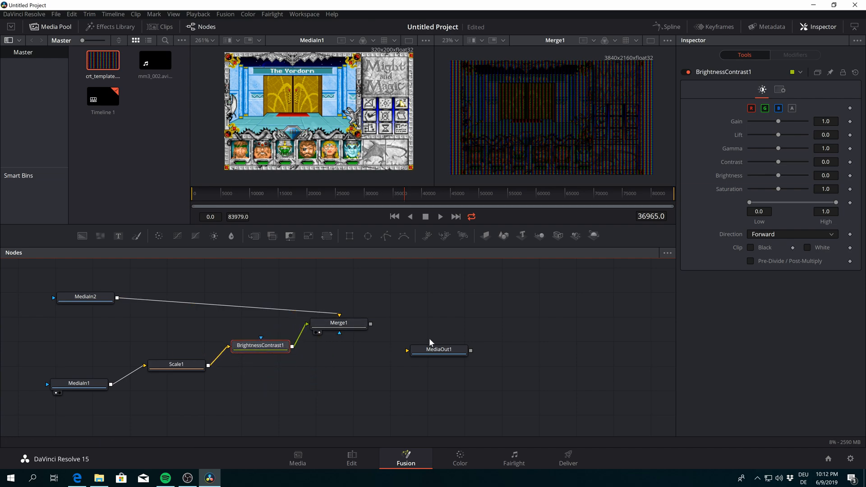
drag(338, 322, 437, 295)
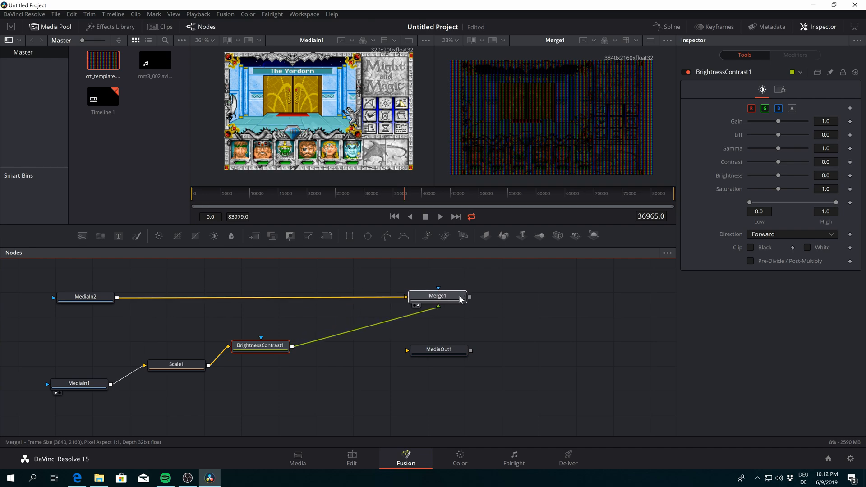
drag(437, 295, 388, 314)
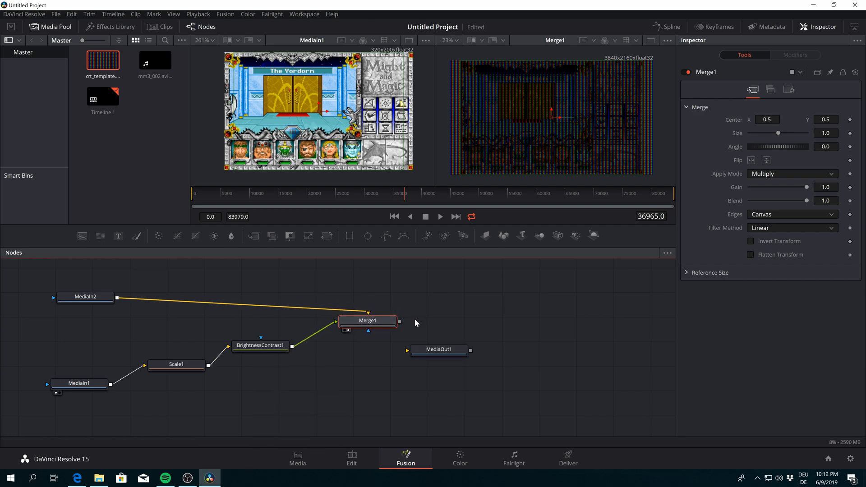
- Raise BrightnessContrast1's gain to 5.0, then select Merge1
click(260, 345)
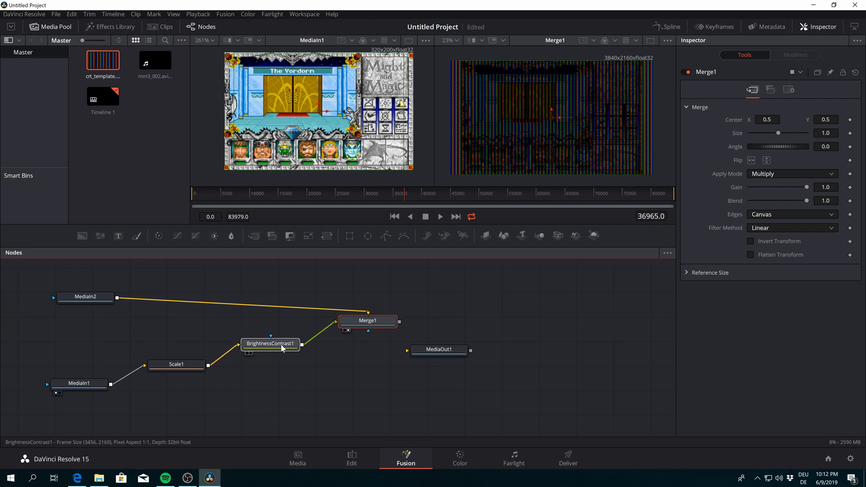
click(270, 343)
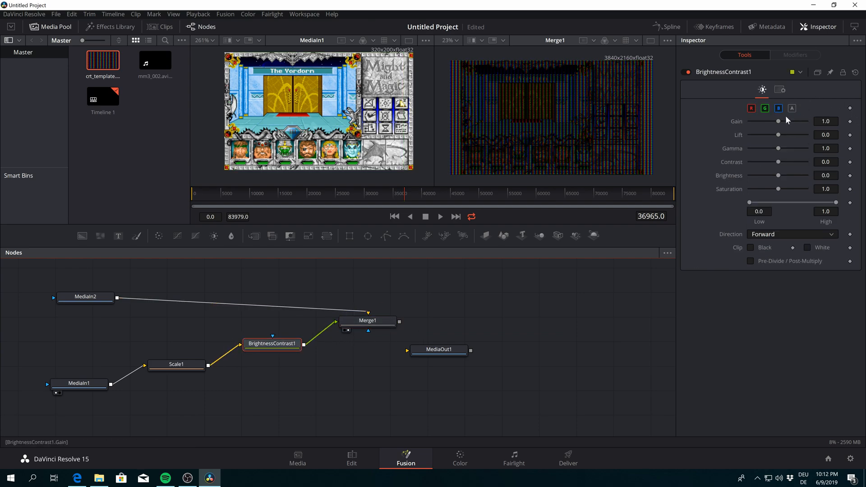
drag(778, 121, 806, 121)
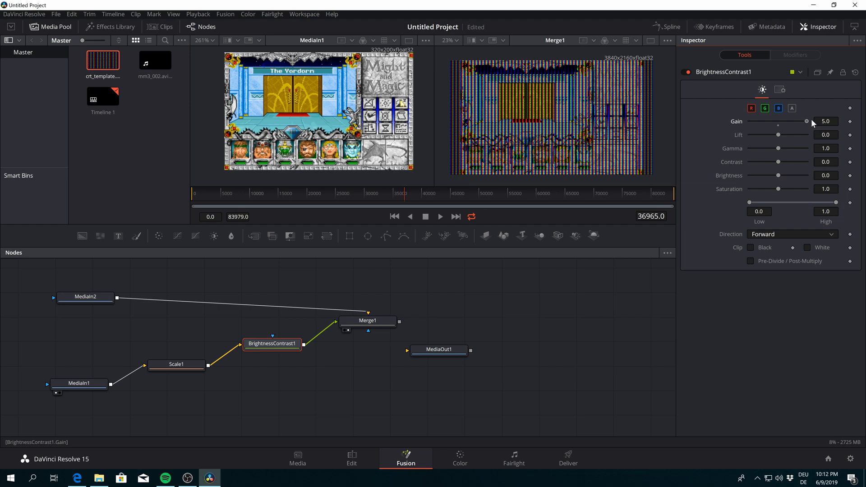
click(368, 316)
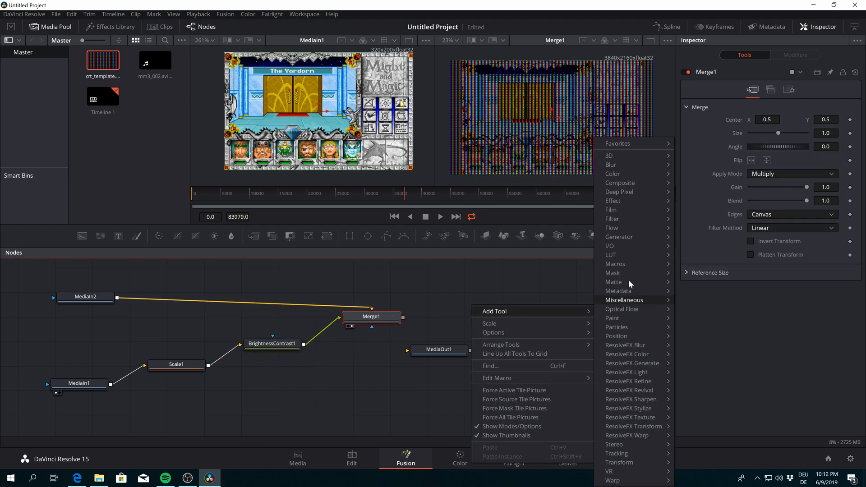
mouse_move(610, 165)
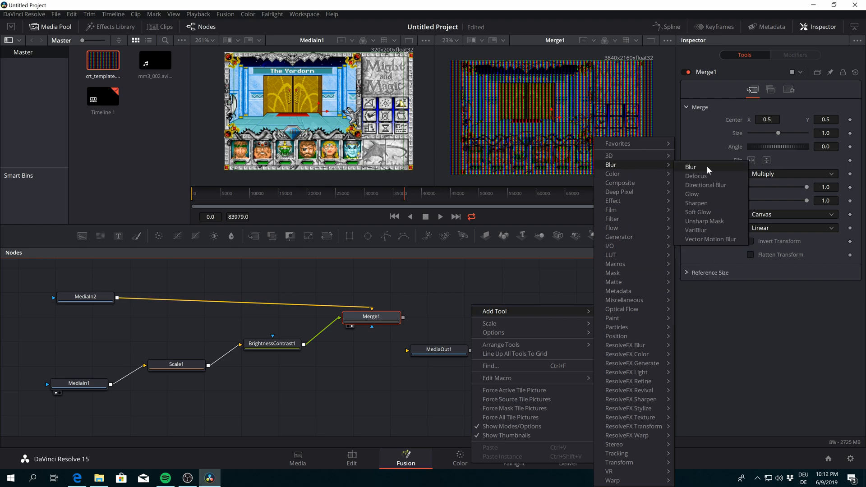
- Add a Blur of size 0.69 after Merge1 and raise BrightnessContrast1 gain to 5.0
click(690, 167)
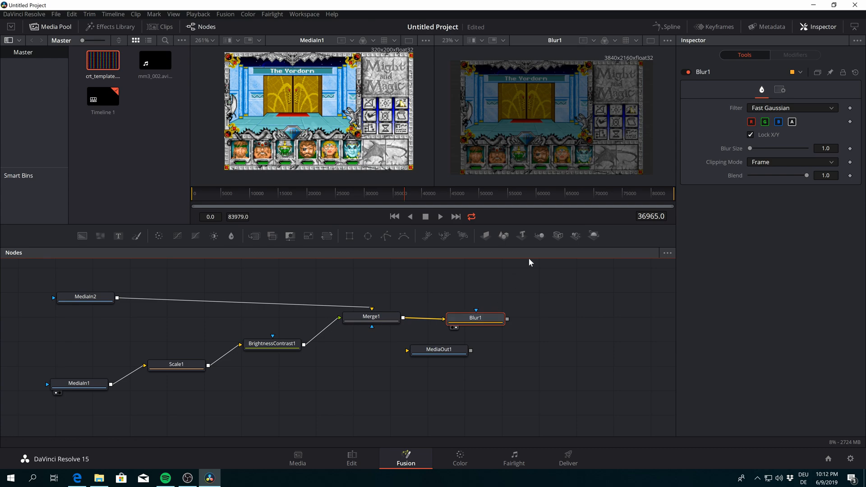
drag(748, 148, 752, 148)
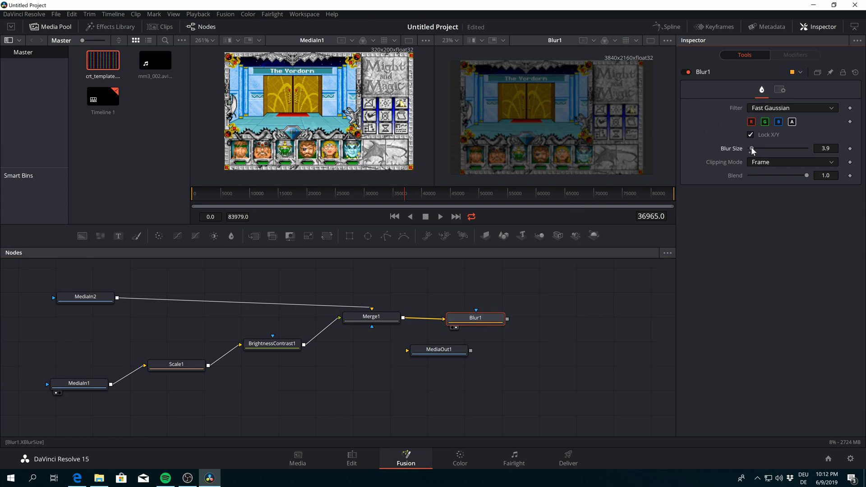
drag(751, 149, 750, 148)
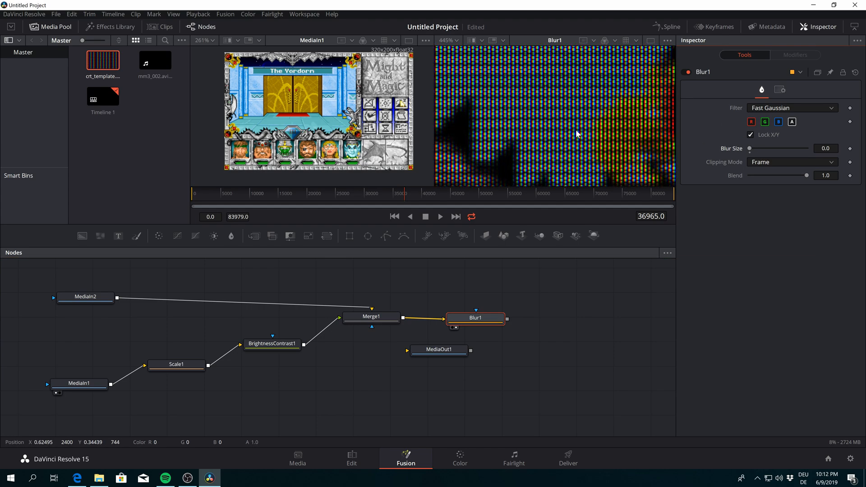
drag(750, 148, 772, 147)
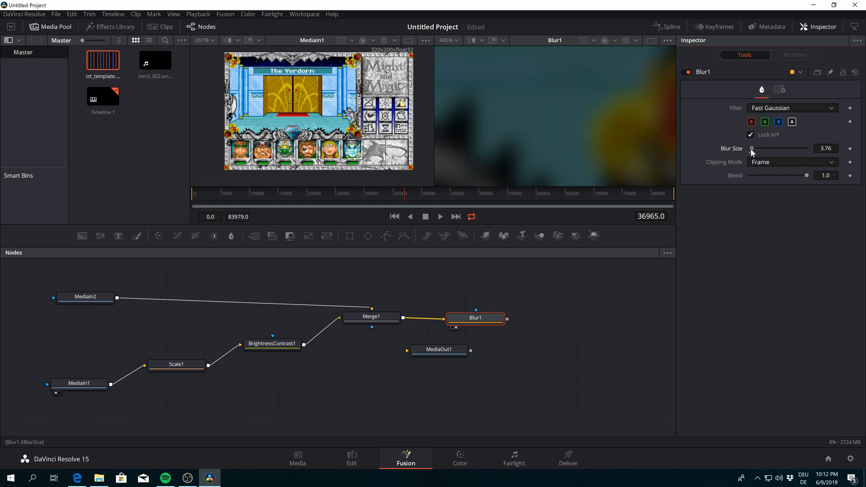
drag(751, 148, 750, 148)
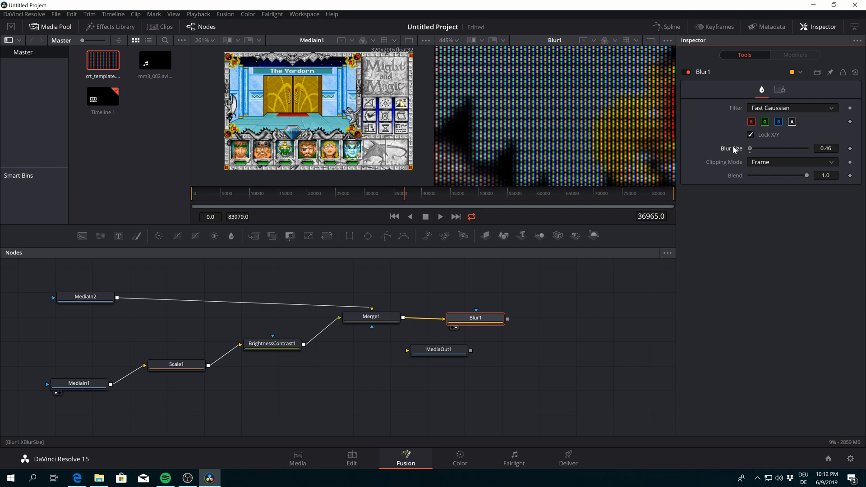
drag(749, 148, 759, 148)
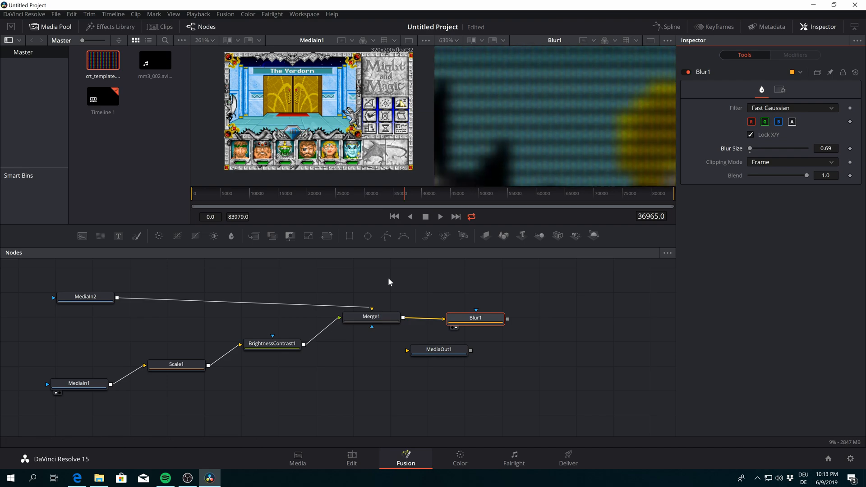
click(272, 342)
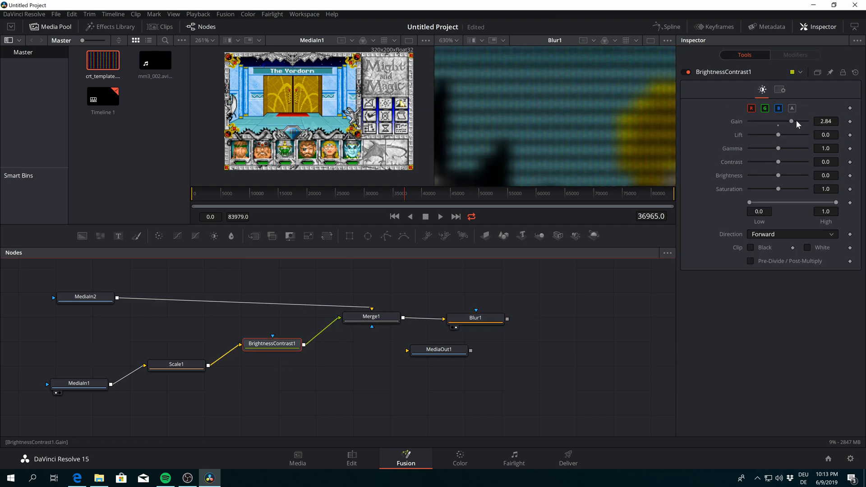
drag(792, 121, 806, 122)
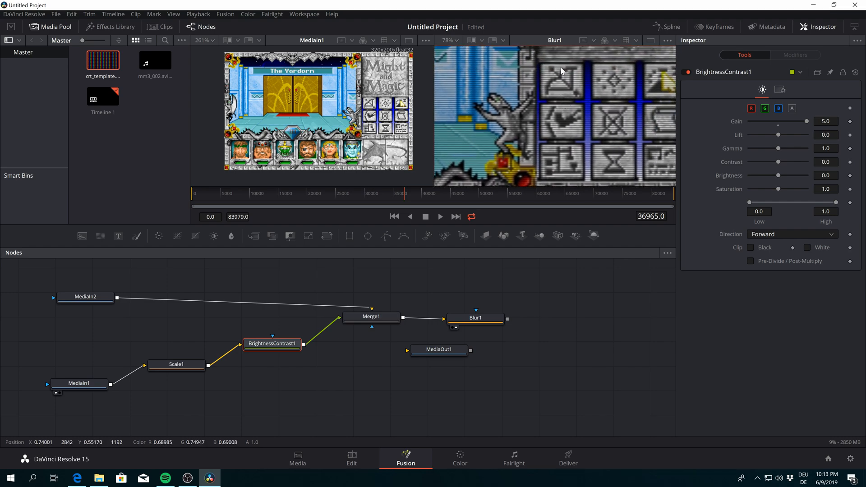
mouse_move(545, 82)
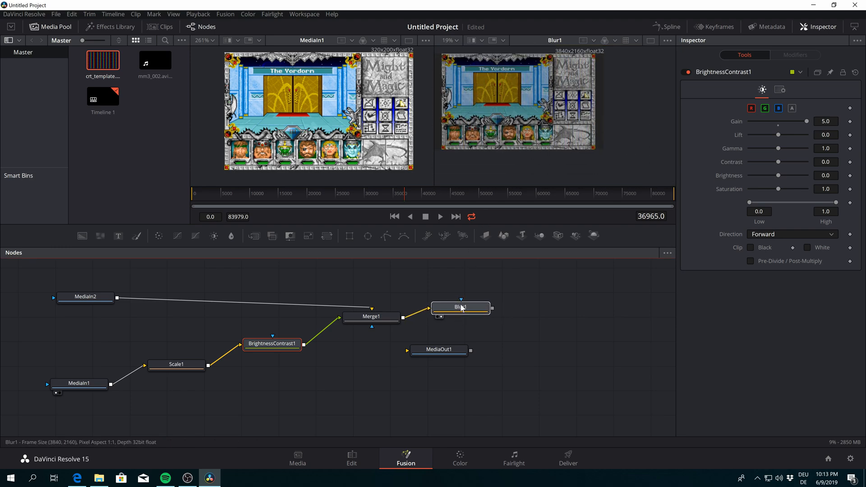
- Add a Glow after Blur1 with glow size 1.6 and glow strength about 0.64
right_click(459, 307)
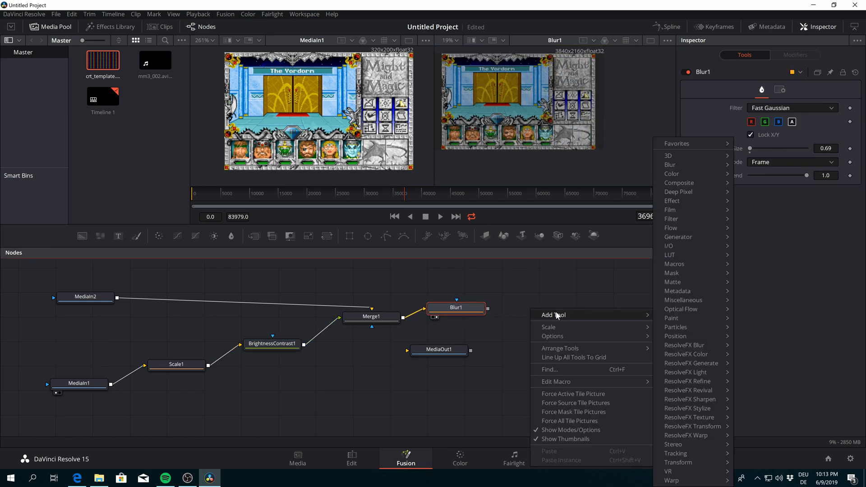
mouse_move(669, 165)
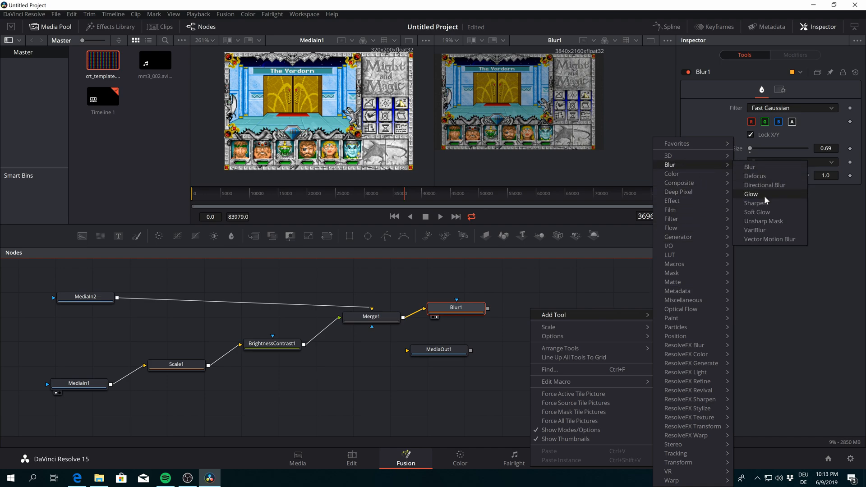
click(751, 194)
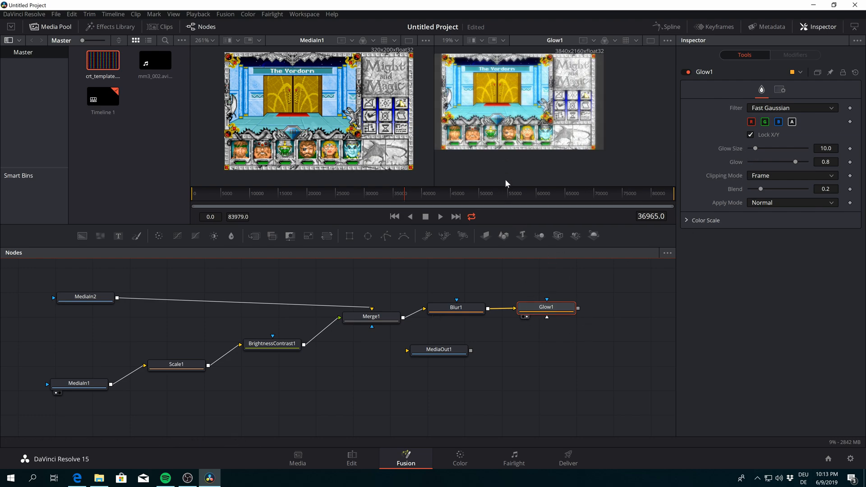
mouse_move(291, 336)
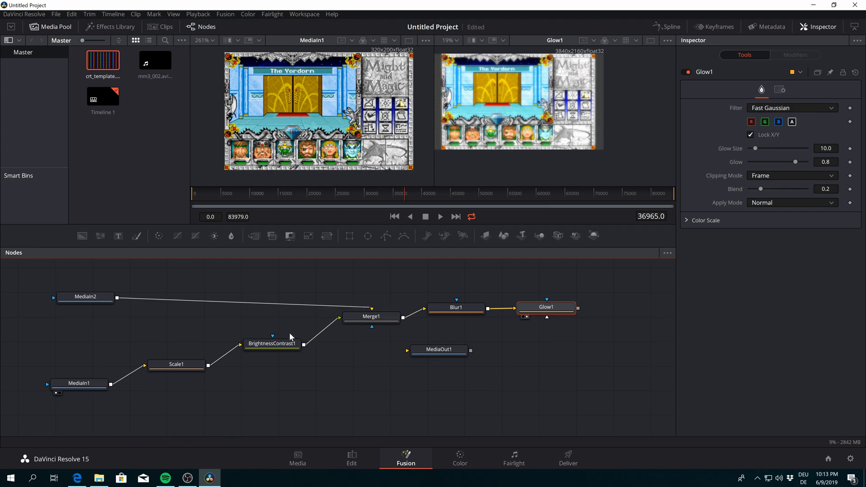
drag(755, 148, 754, 148)
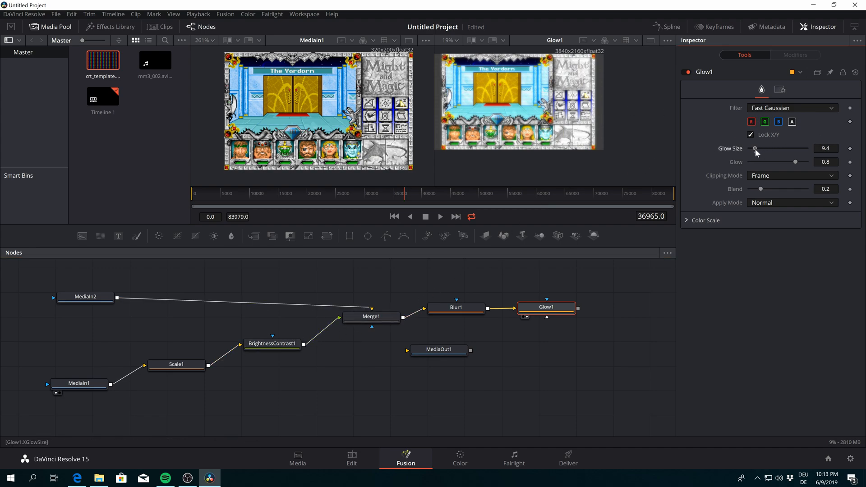
drag(755, 148, 753, 148)
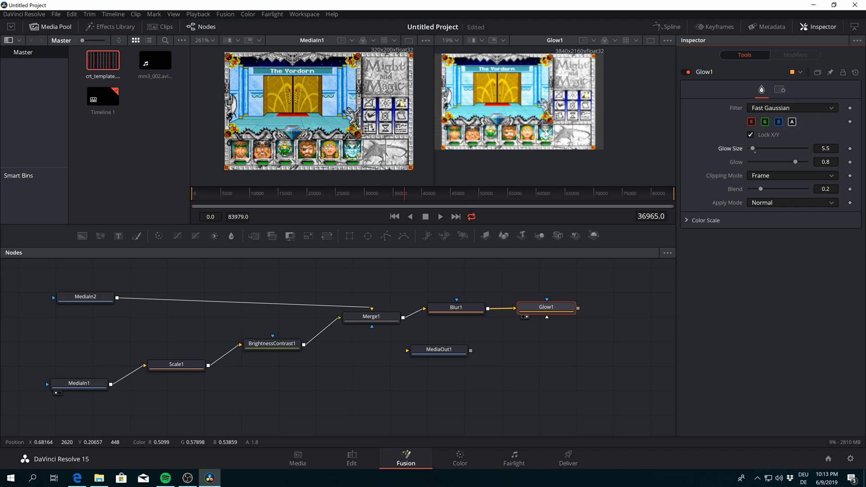
drag(795, 162, 769, 162)
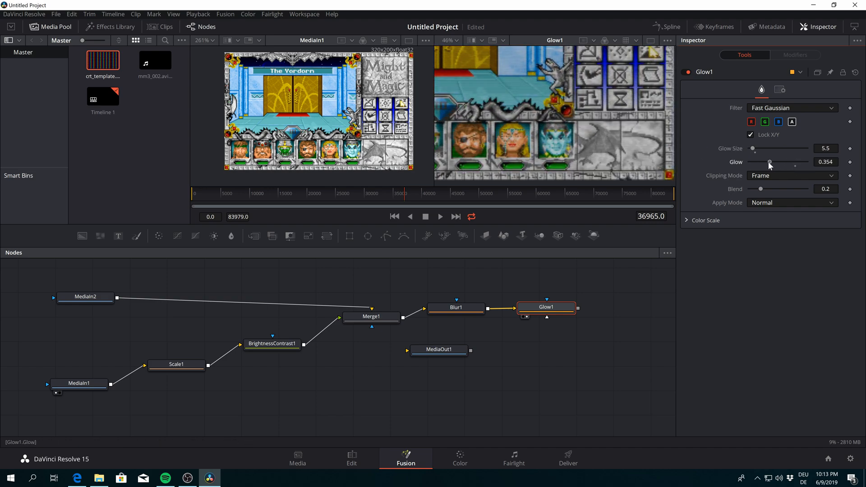
drag(769, 163, 782, 162)
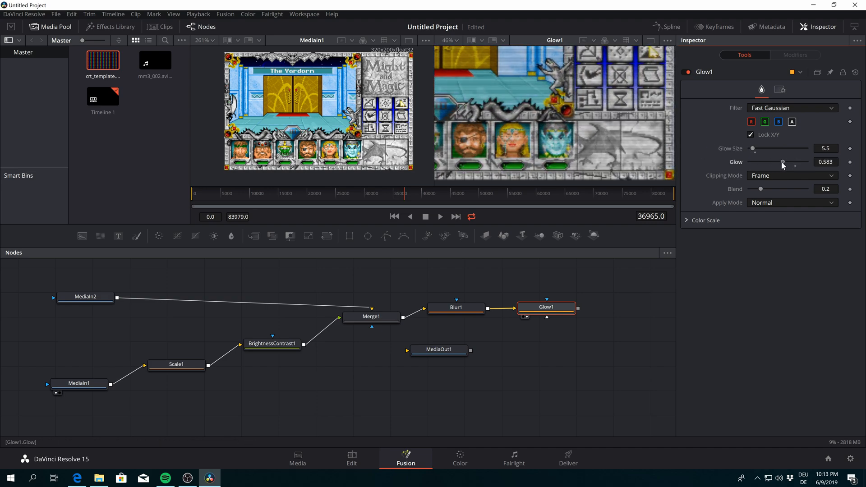
drag(779, 162, 784, 162)
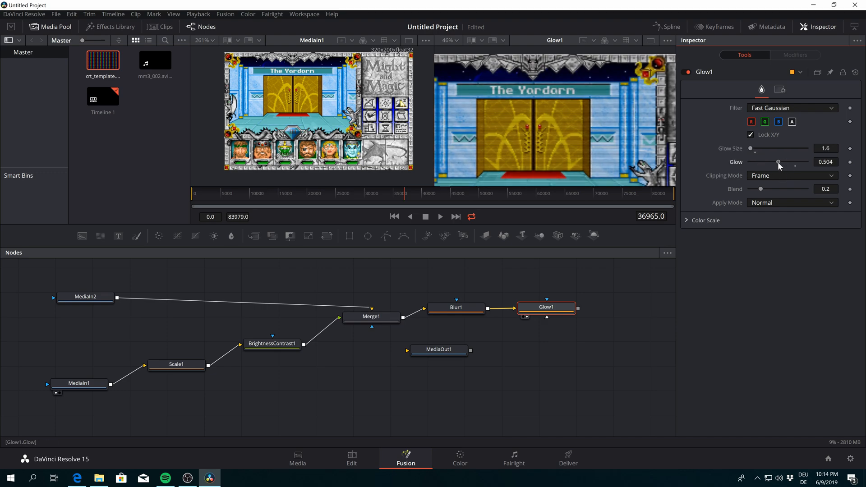
drag(778, 161, 785, 162)
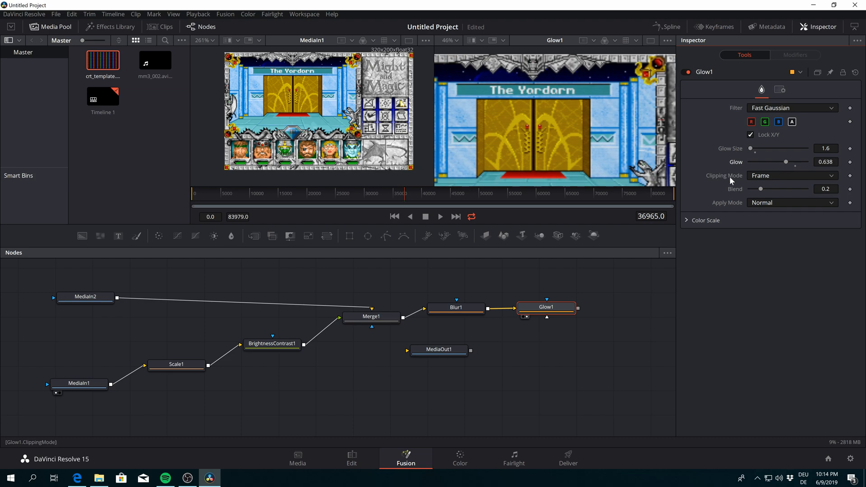
scroll(down, 3)
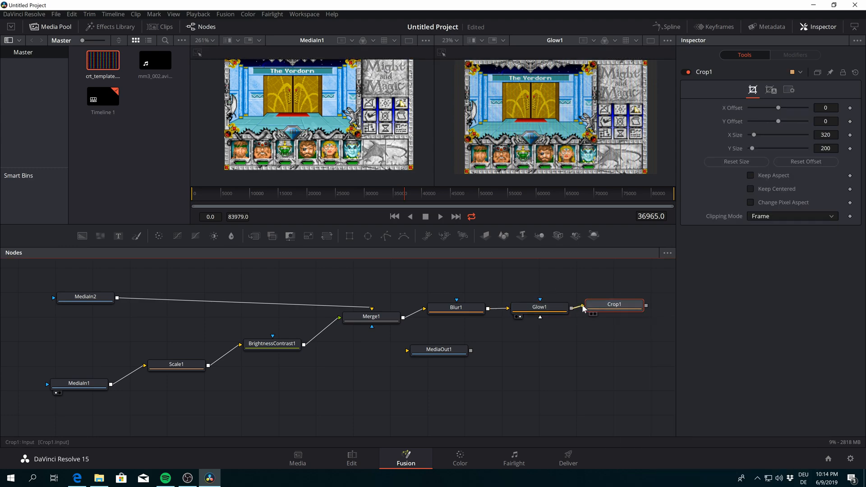
- Feed Glow1 into Crop1 and set the crop to 3470×3645 at offset 190, 2
drag(762, 135, 798, 135)
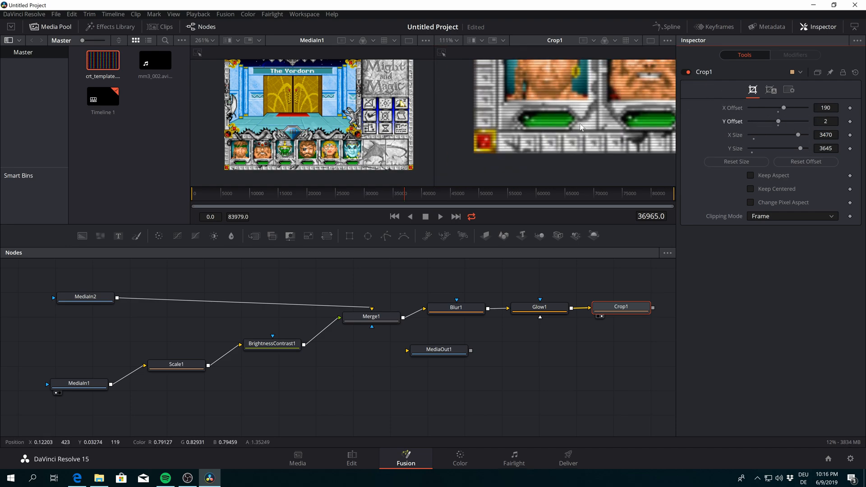
drag(795, 147, 778, 148)
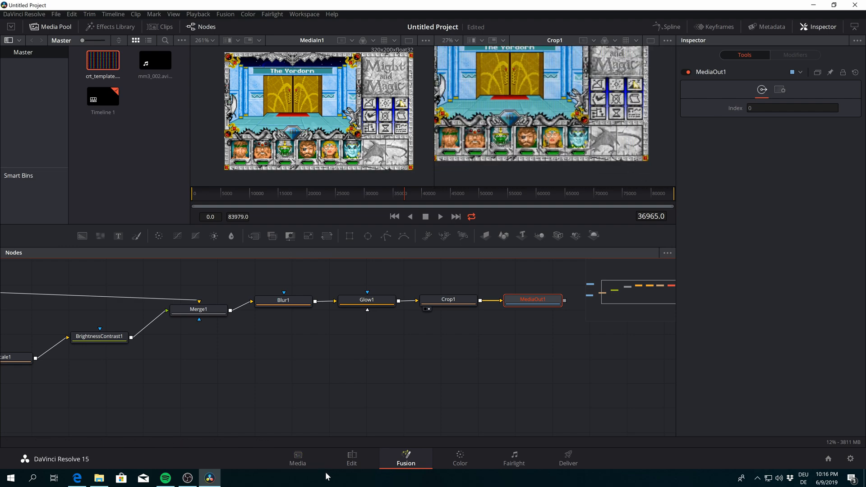
- Preview the effects on the Edit page up to the innkeeper scene, then return to Fusion
click(351, 458)
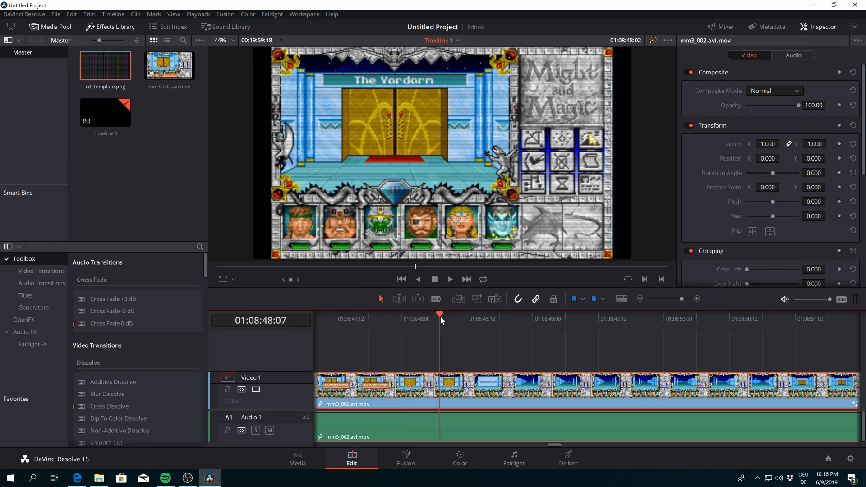
click(450, 279)
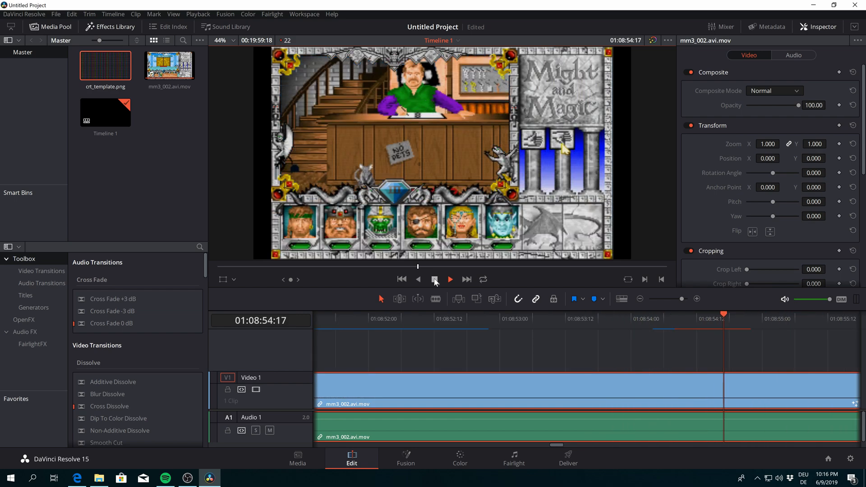
click(449, 279)
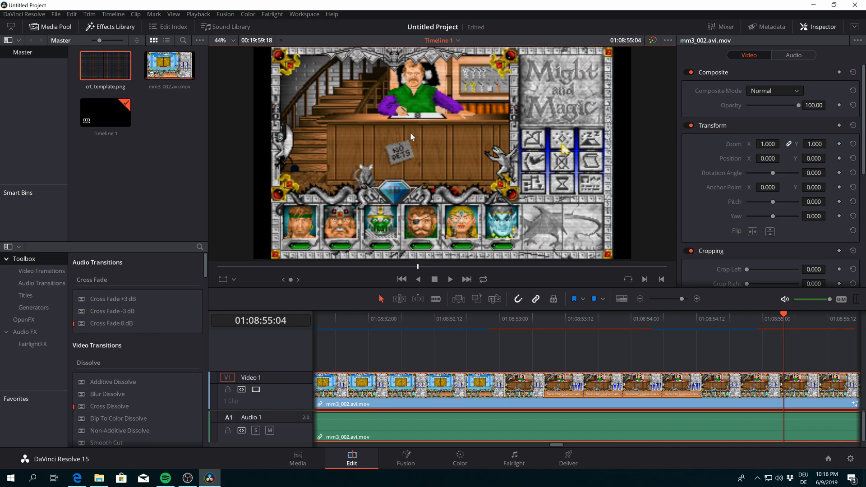
mouse_move(405, 462)
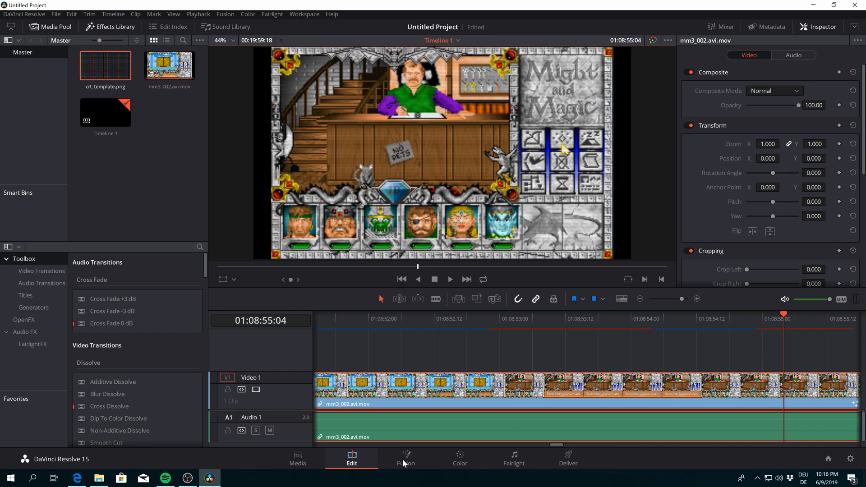
click(405, 462)
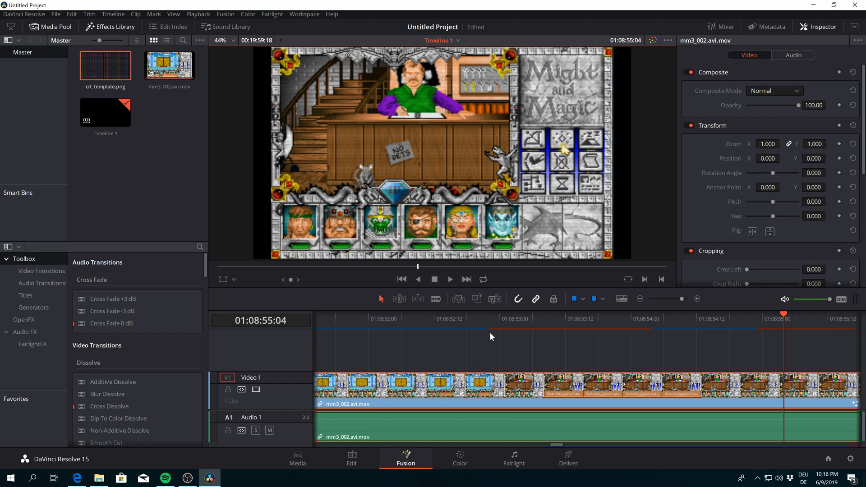
click(405, 458)
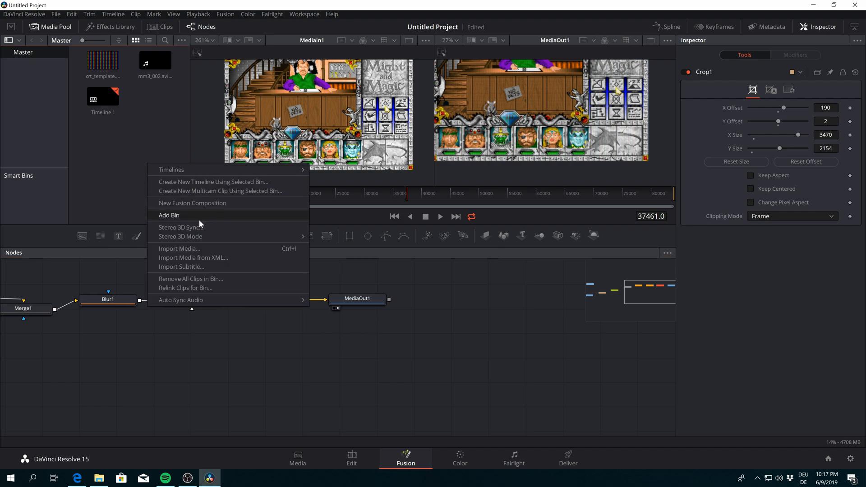
- Import crt_photo.png and drop it into the node graph as MediaIn3
click(179, 249)
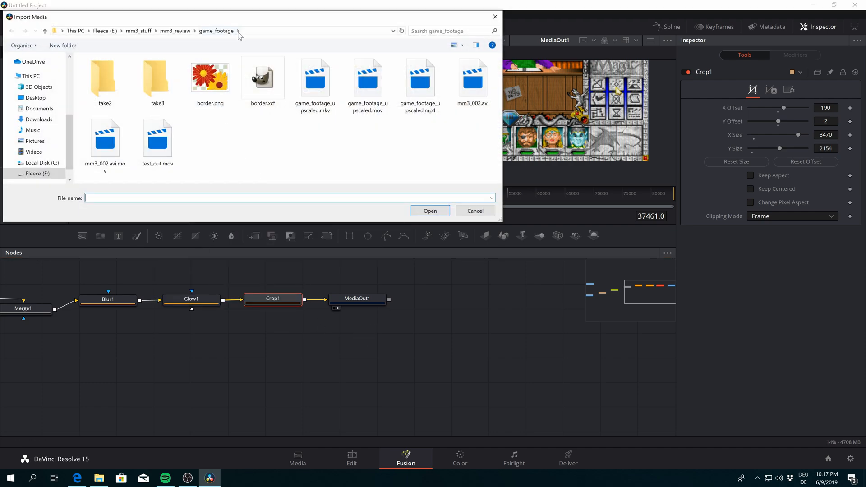
mouse_move(210, 76)
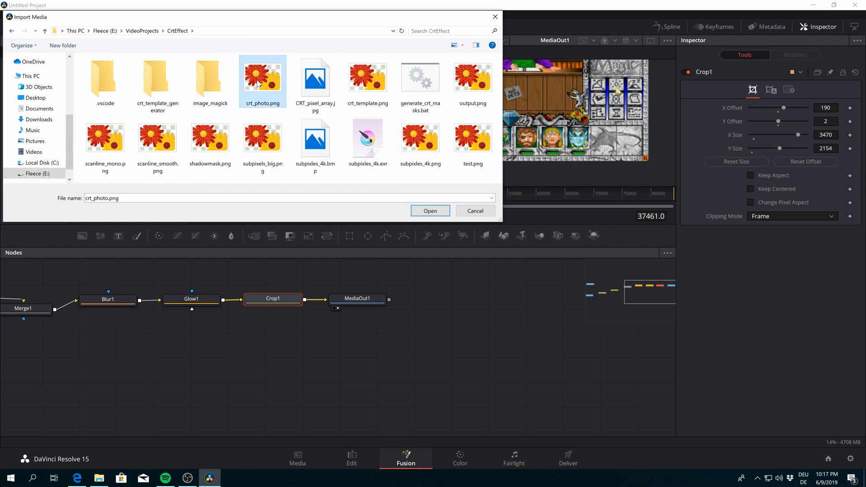
click(430, 211)
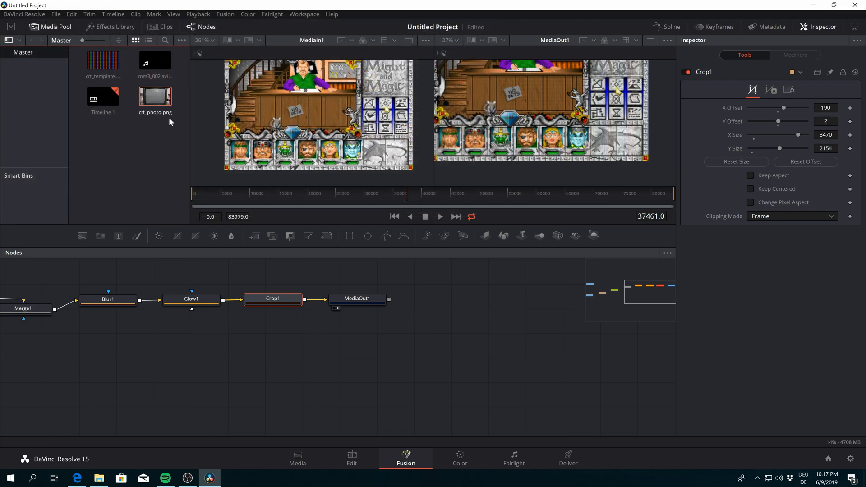
drag(155, 96, 449, 344)
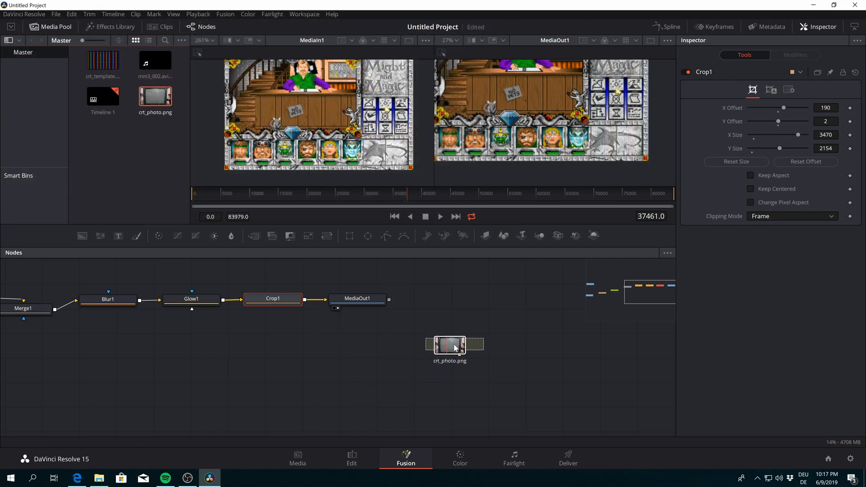
drag(450, 343, 359, 362)
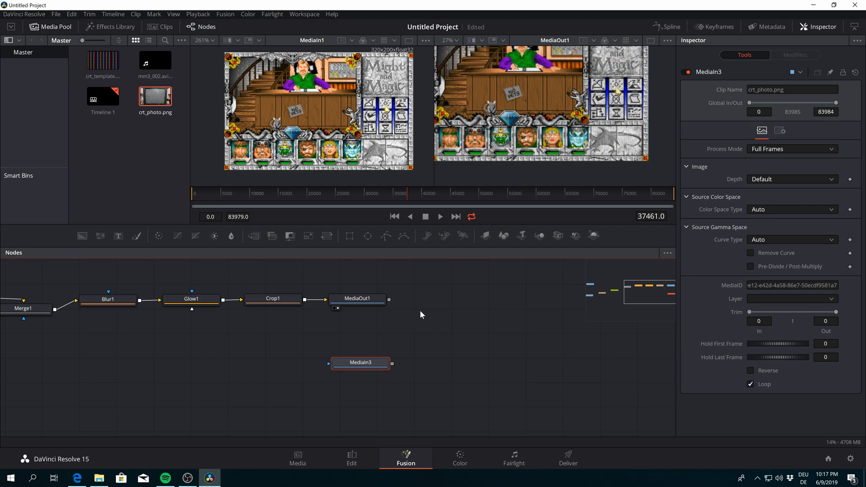
- Add a Merge2 node taking the processed footage and CRT photo, blended with Screen mode
right_click(421, 315)
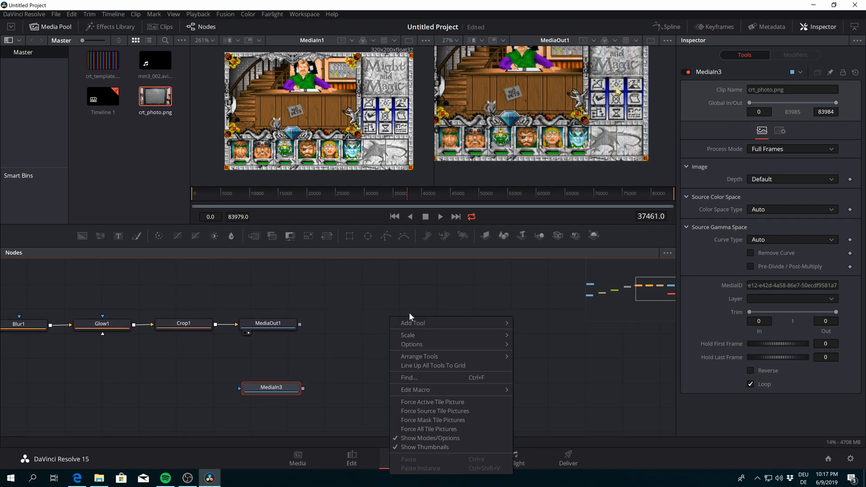
click(413, 323)
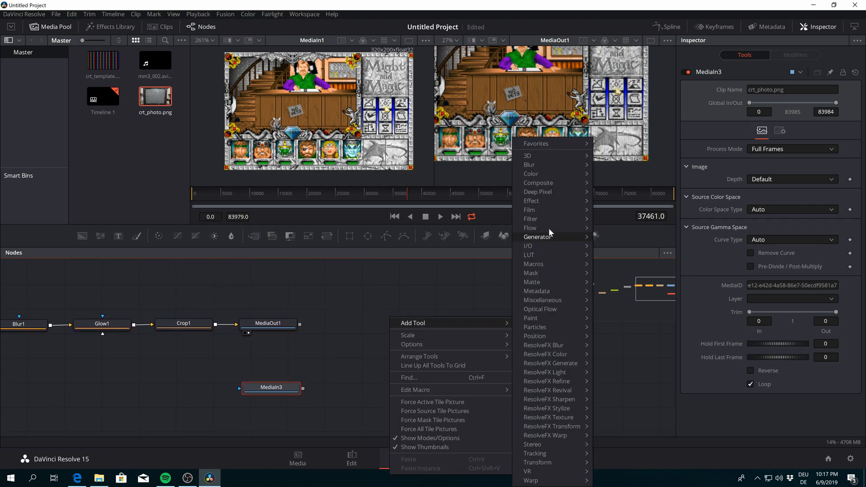
click(536, 183)
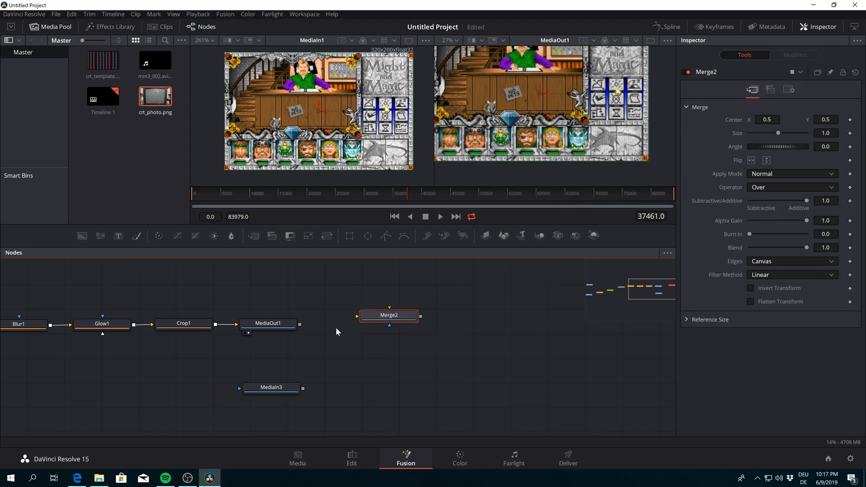
drag(389, 314, 392, 330)
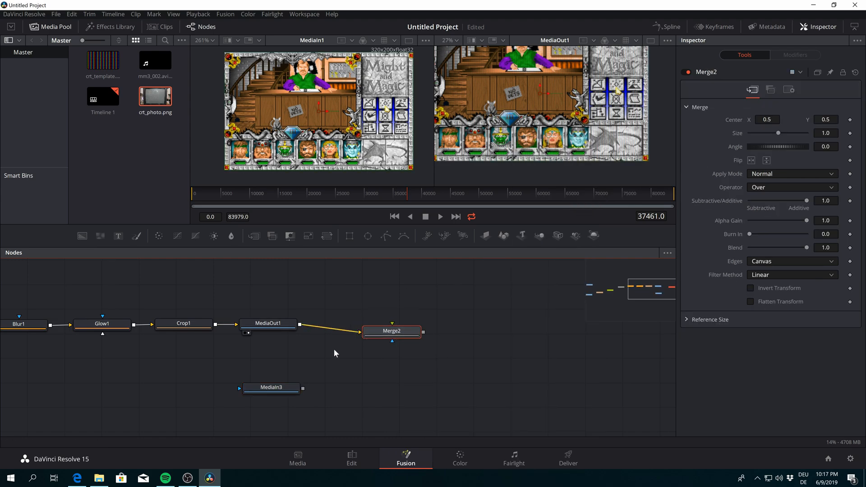
drag(303, 387, 392, 331)
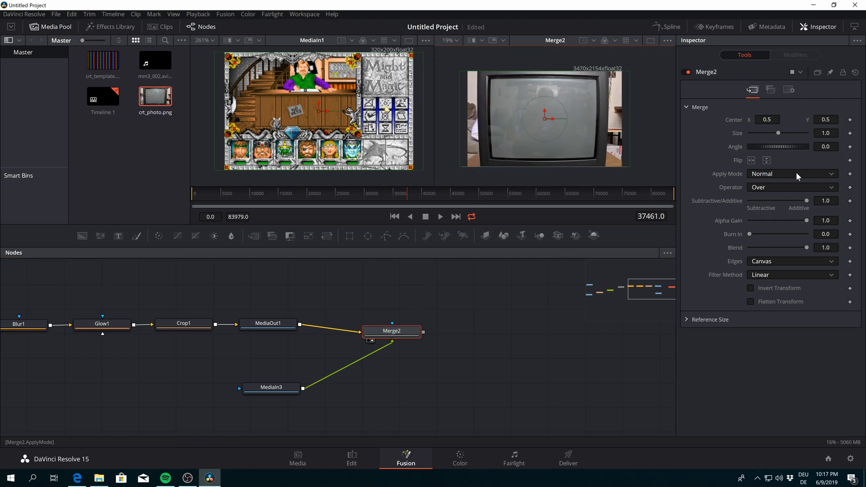
click(791, 173)
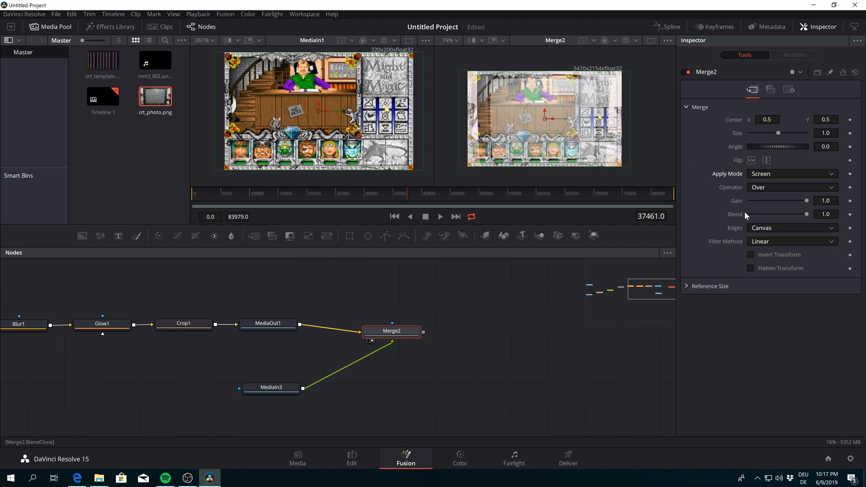
drag(392, 330, 407, 332)
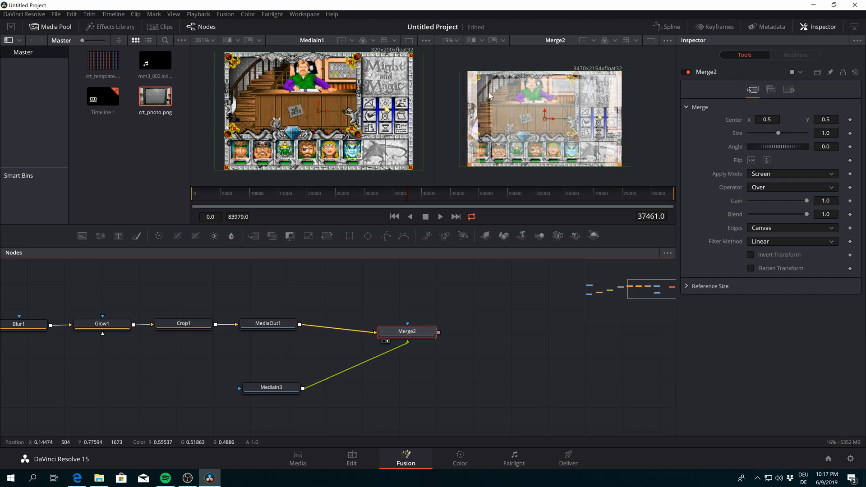
mouse_move(463, 353)
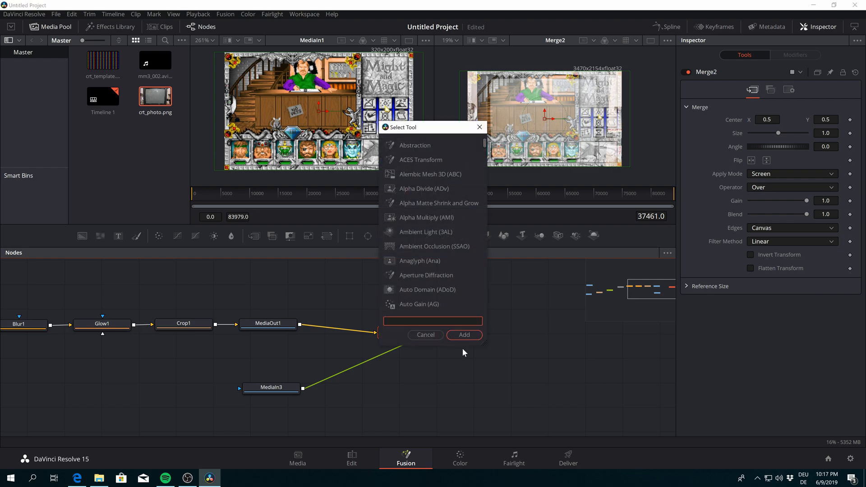
text(cor)
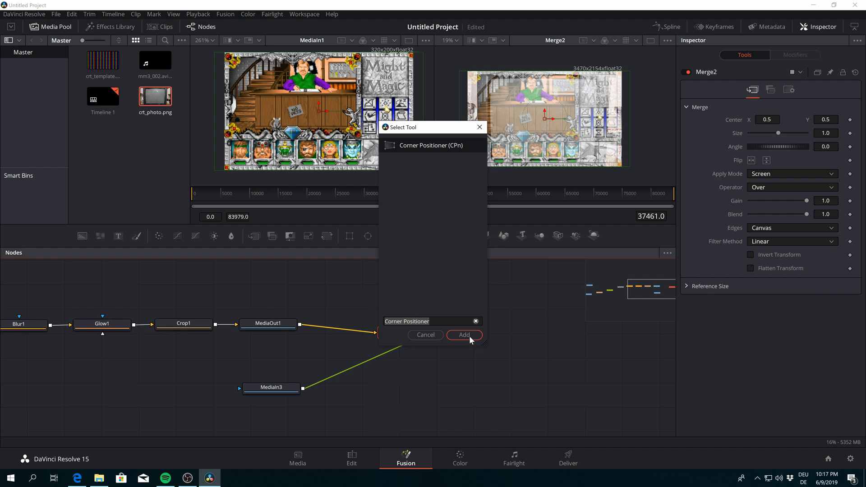
click(463, 334)
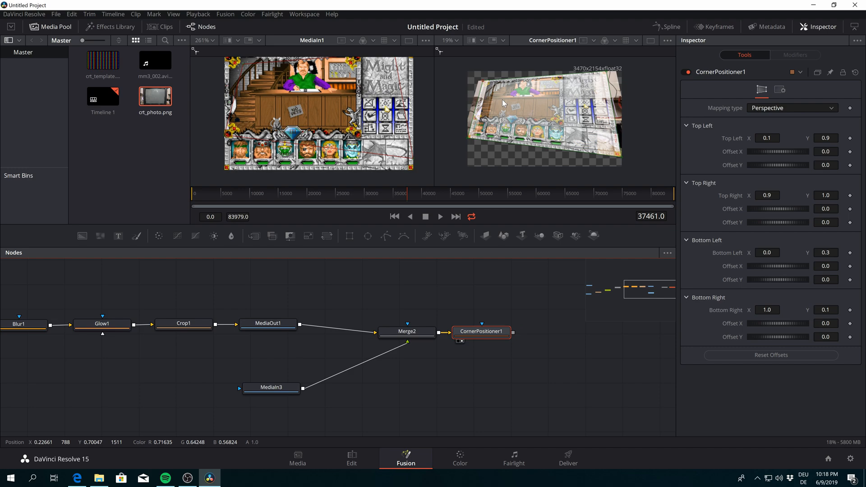
click(271, 387)
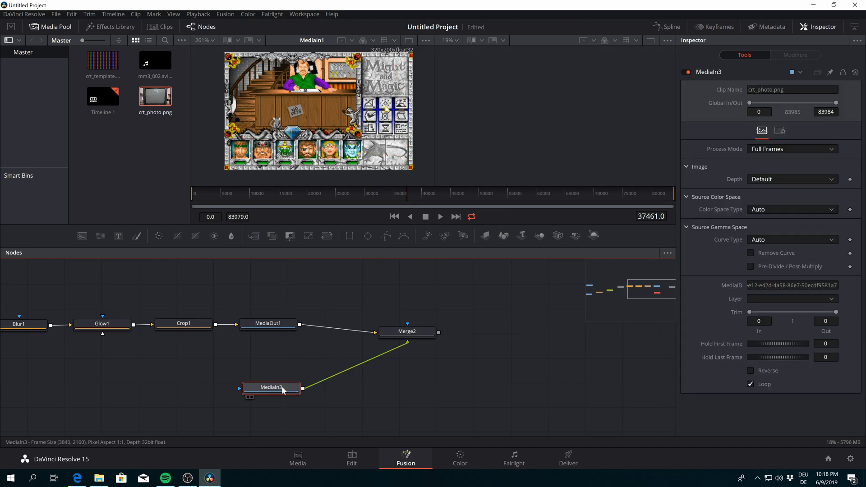
- Rearrange the graph, moving MediaIn3 left, MediaOut1 right and Merge2 below the chain
drag(281, 387, 271, 394)
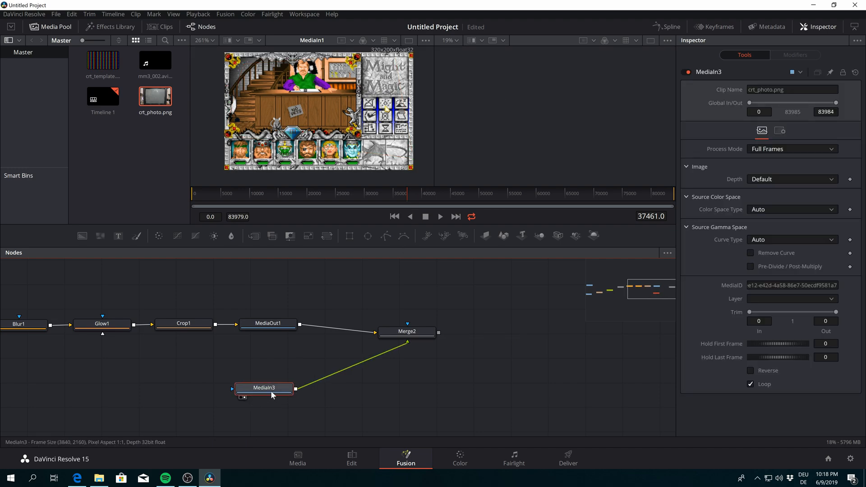
click(268, 322)
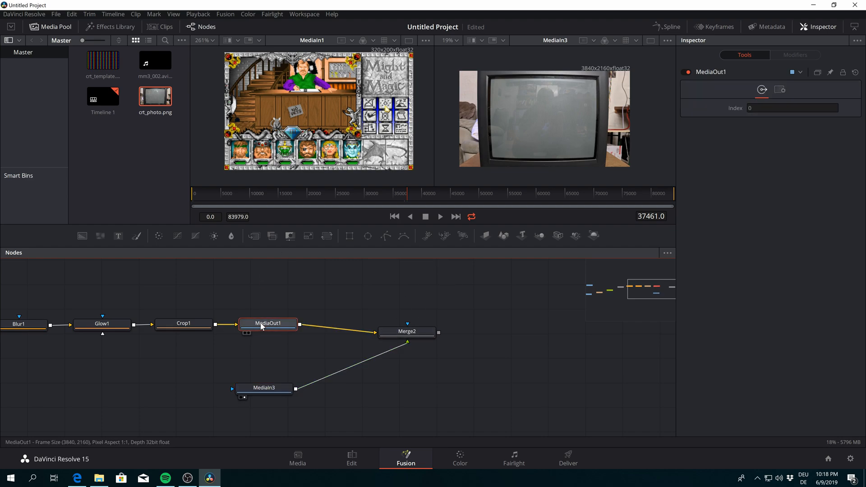
drag(268, 322, 325, 326)
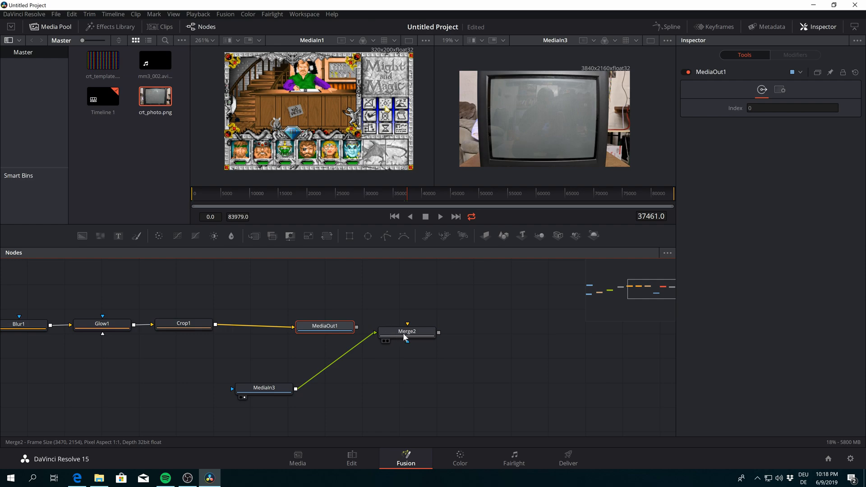
drag(407, 332, 343, 349)
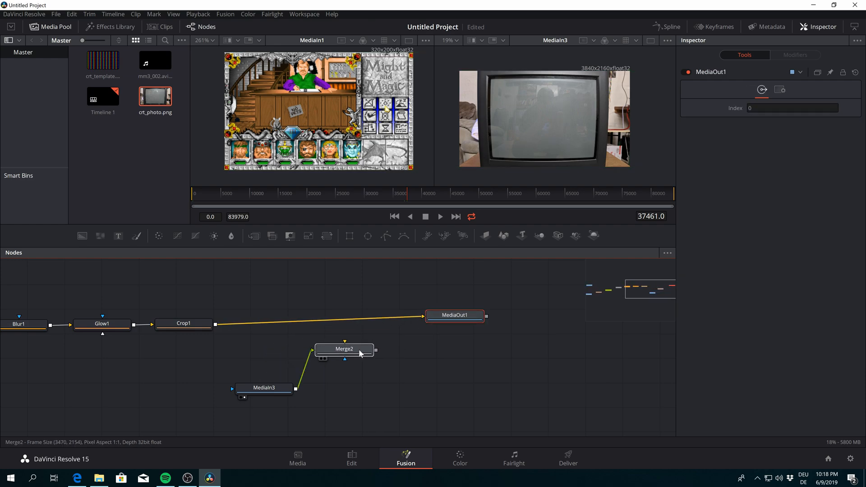
click(344, 349)
text(Corner Positioner)
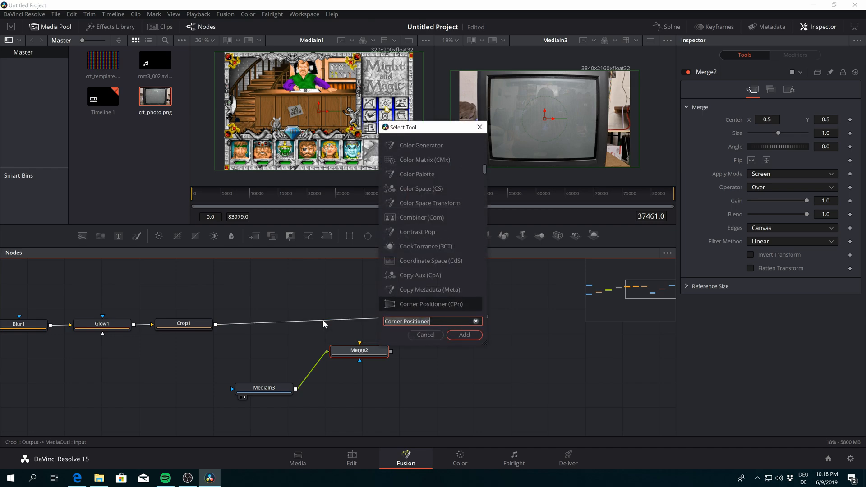
- Insert a Corner Positioner between Crop1 and MediaOut1 and view the warped output
click(463, 335)
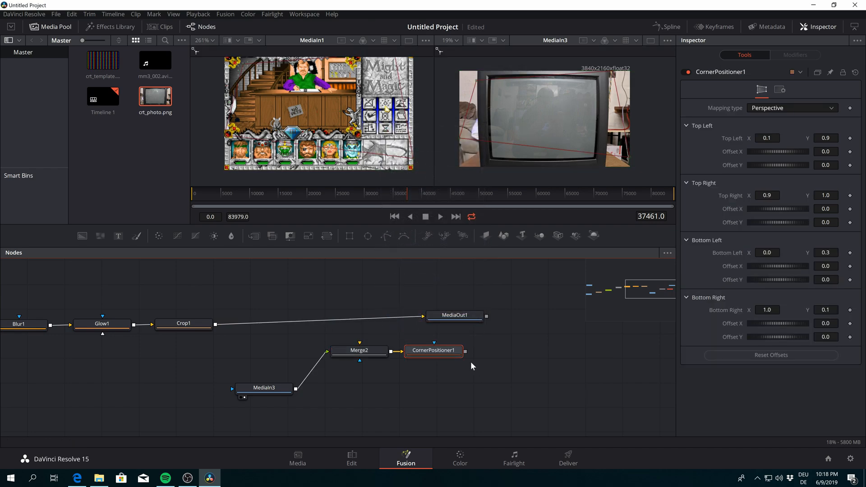
drag(433, 350, 325, 287)
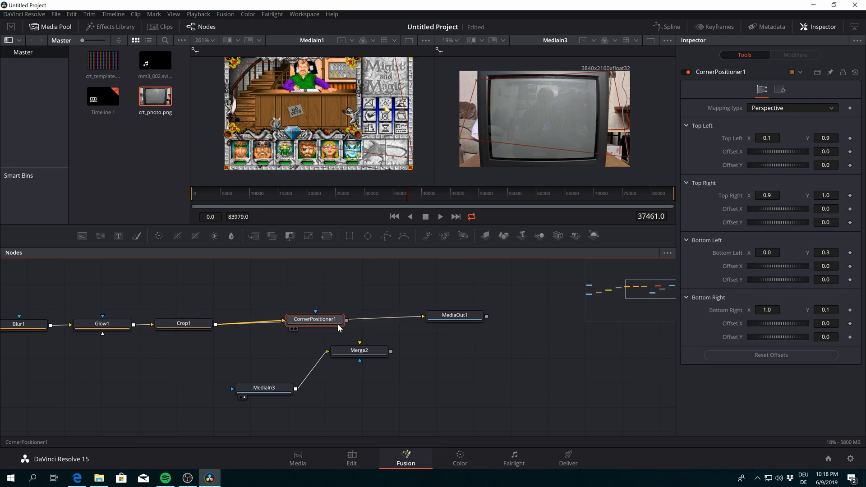
click(454, 314)
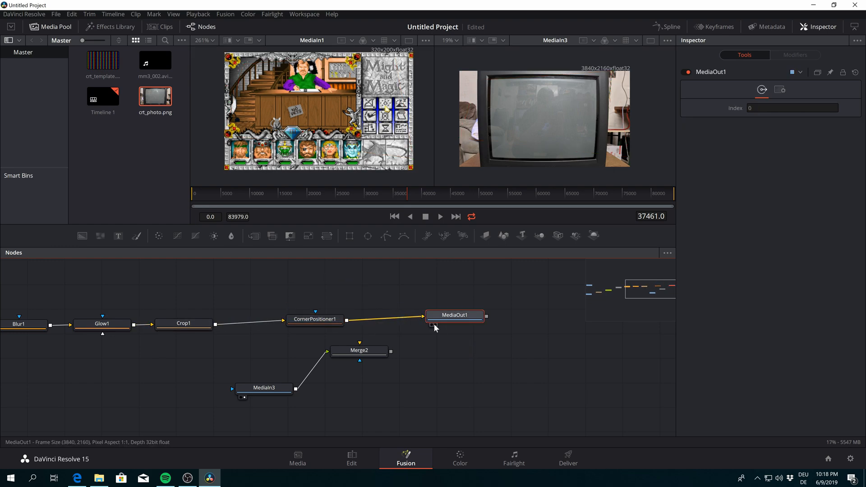
click(454, 315)
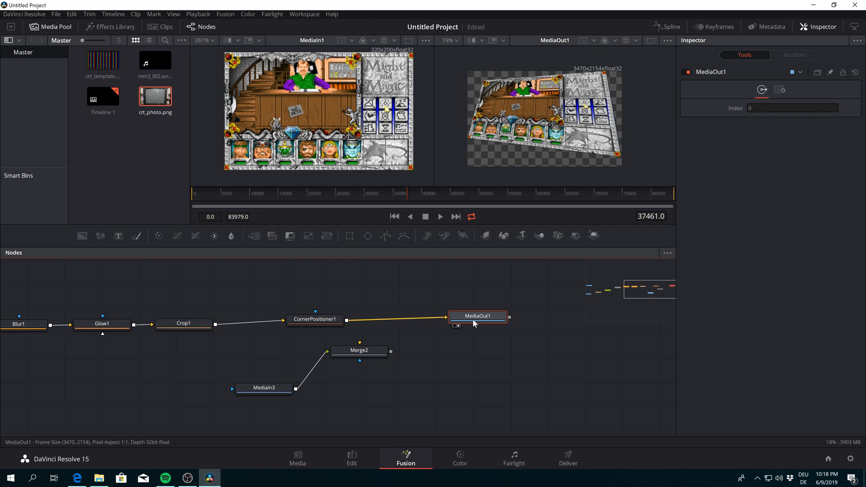
click(358, 349)
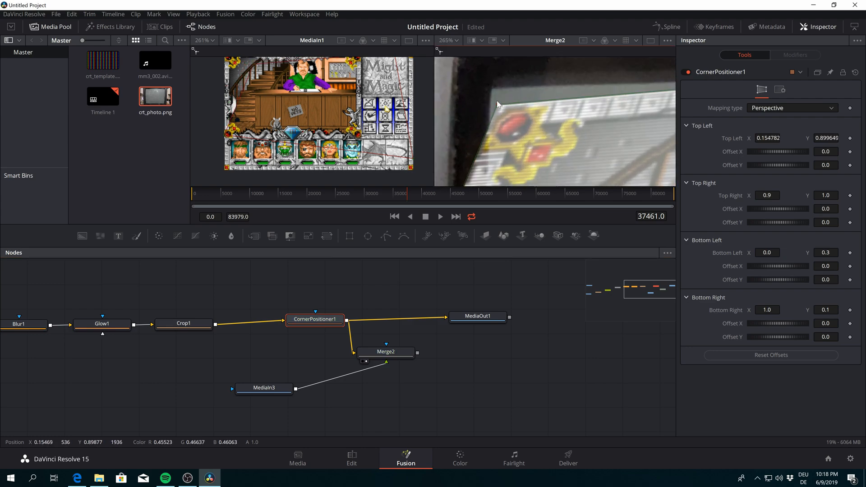
- Drag the footage's top-left, bottom-left and top-right corners onto the CRT screen's corners
drag(496, 104, 492, 92)
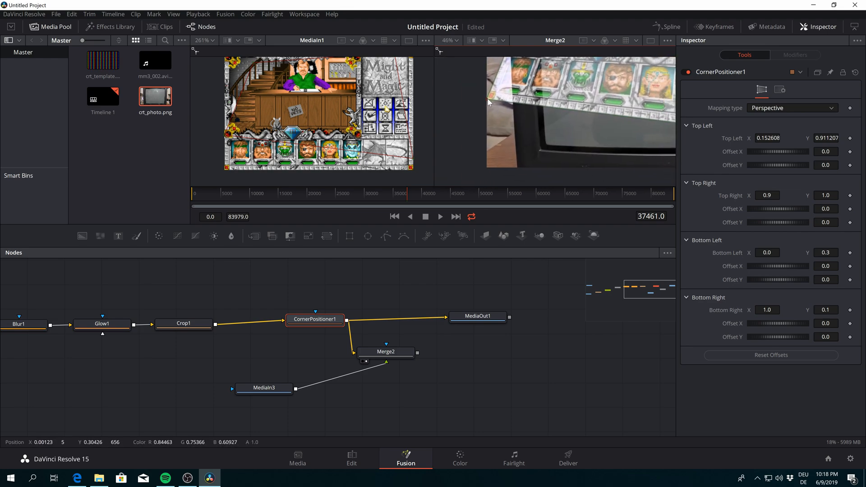
drag(489, 102, 550, 141)
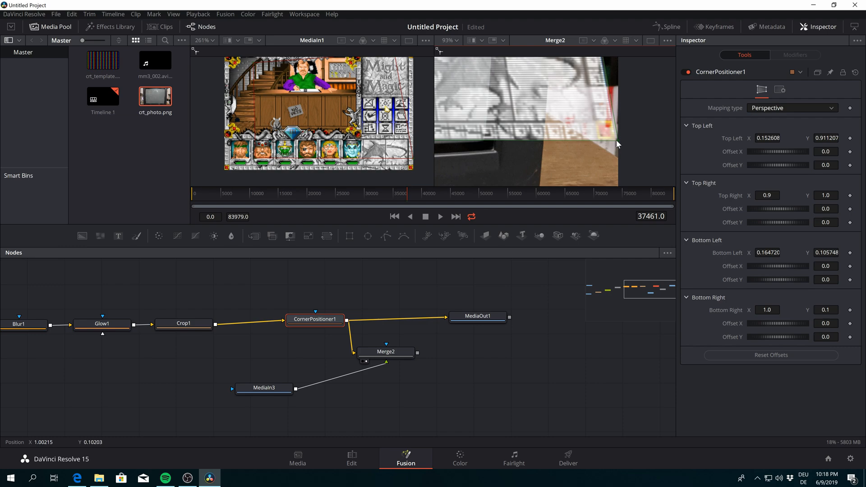
drag(617, 143, 617, 143)
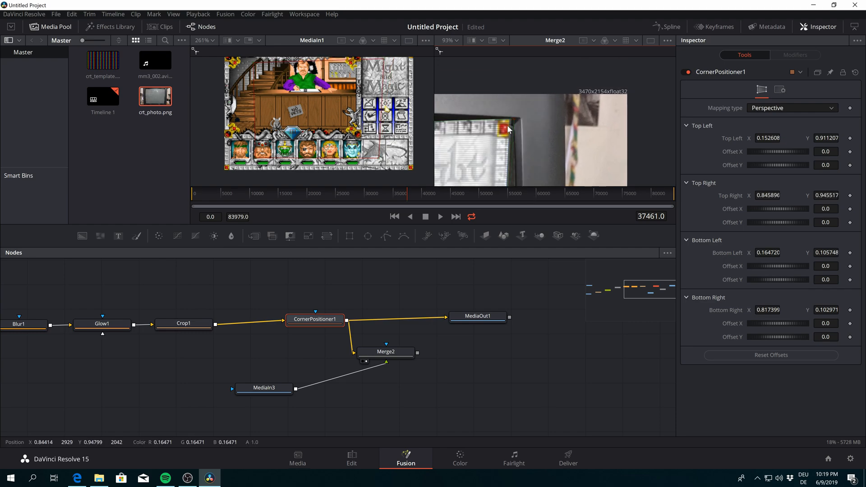
drag(503, 129, 504, 139)
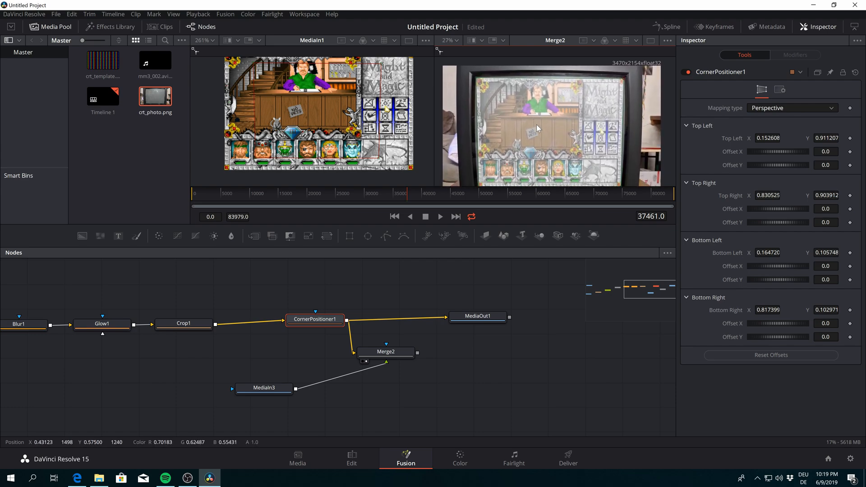
drag(386, 352, 445, 365)
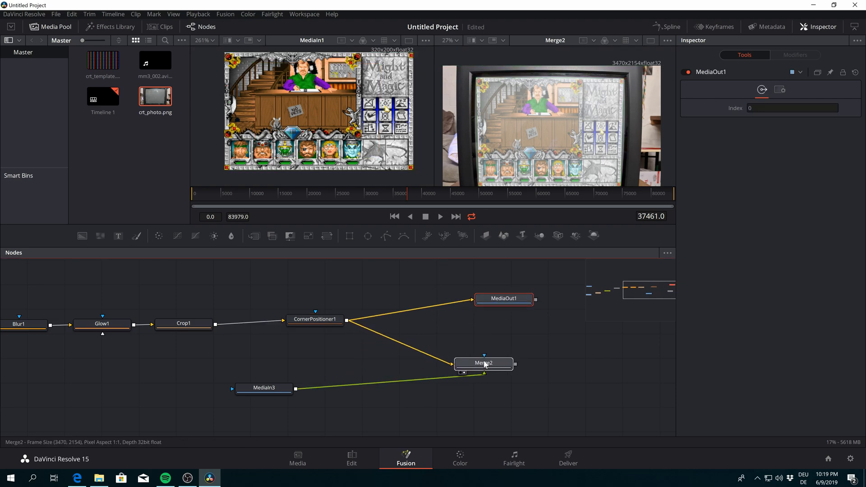
- Insert a Warper node between CornerPositioner1 and Merge2 and warp the image edge onto the screen
click(482, 362)
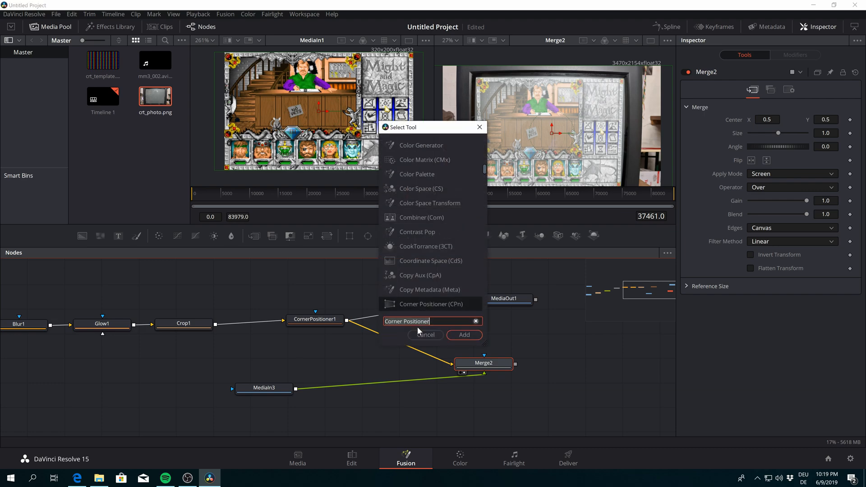
text(warp)
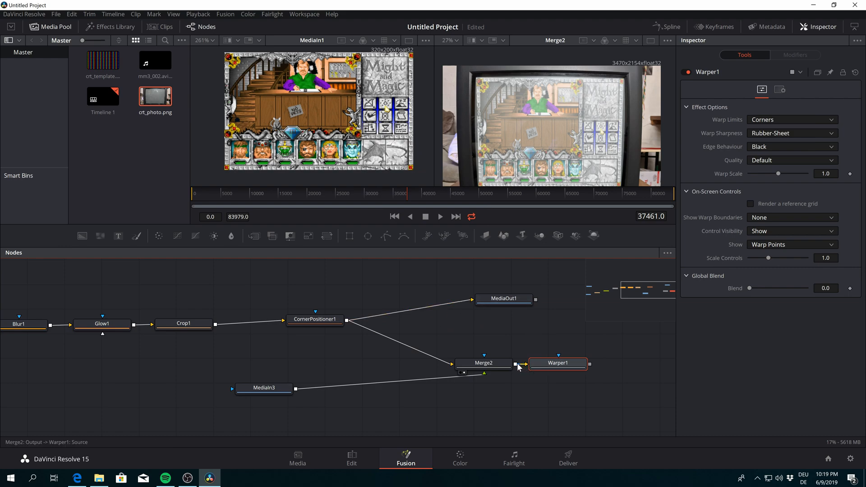
drag(557, 363, 427, 335)
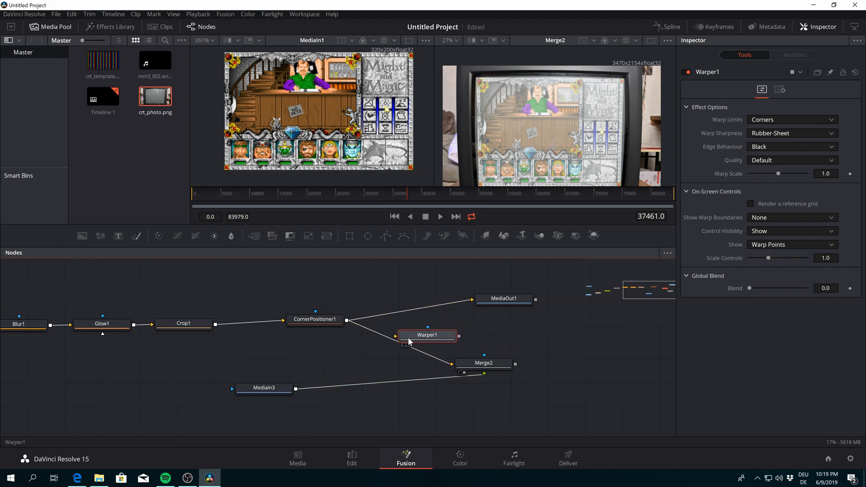
drag(427, 335, 394, 340)
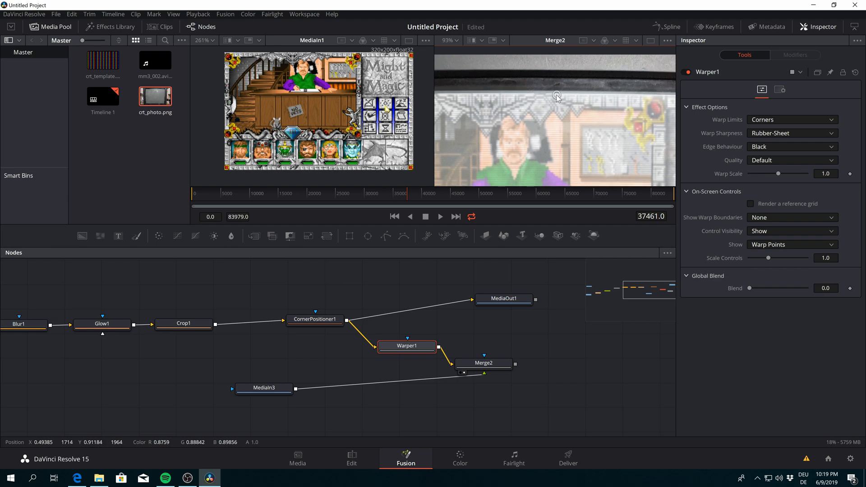
drag(556, 95, 646, 114)
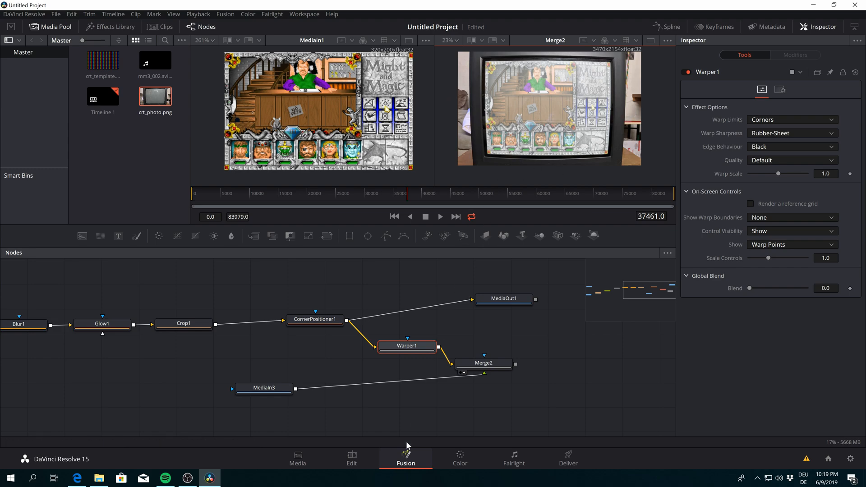
- Wire Merge2 into MediaOut1 and check the composite on the Edit page
click(315, 319)
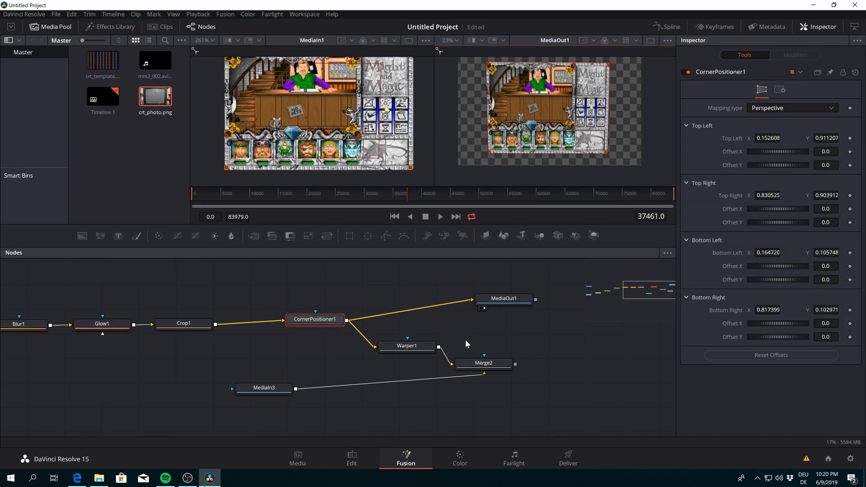
drag(503, 298, 573, 338)
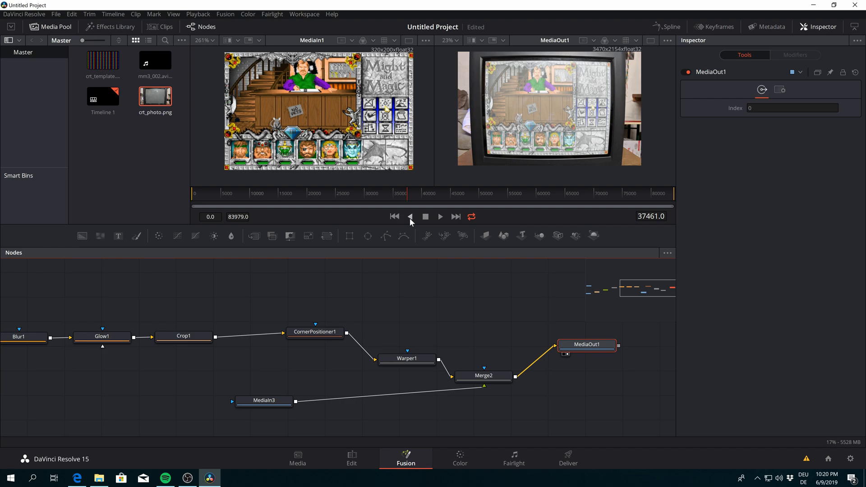
click(351, 458)
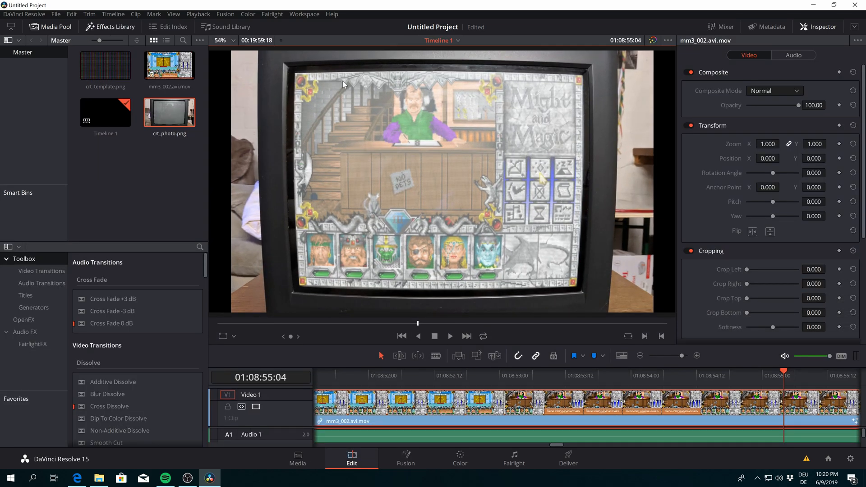
mouse_move(442, 97)
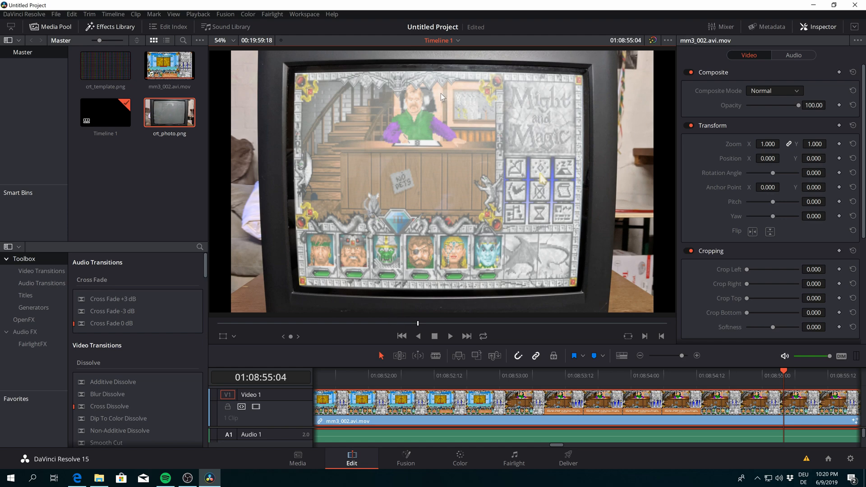
mouse_move(405, 457)
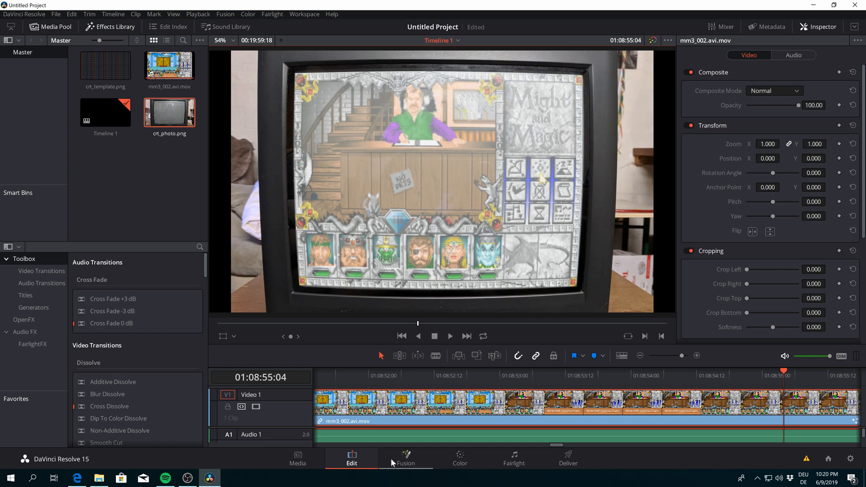
- Add a Brightness/Contrast node between MediaIn3 and Merge2 in Fusion
click(406, 458)
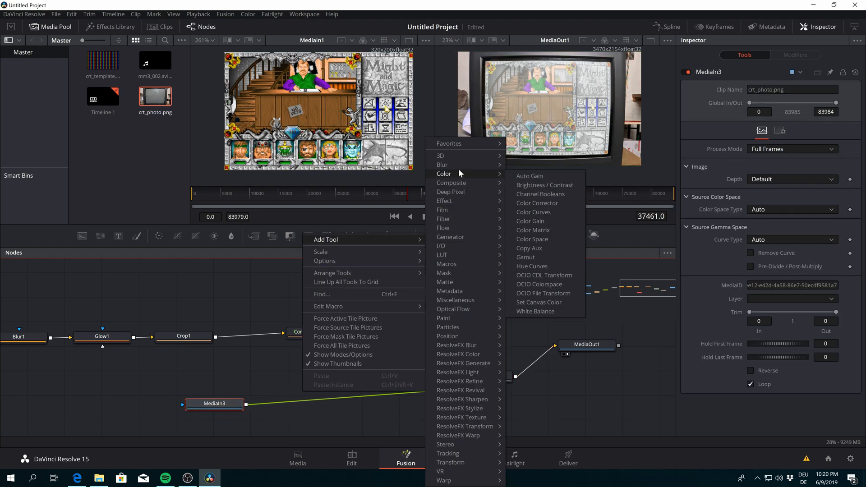
click(544, 185)
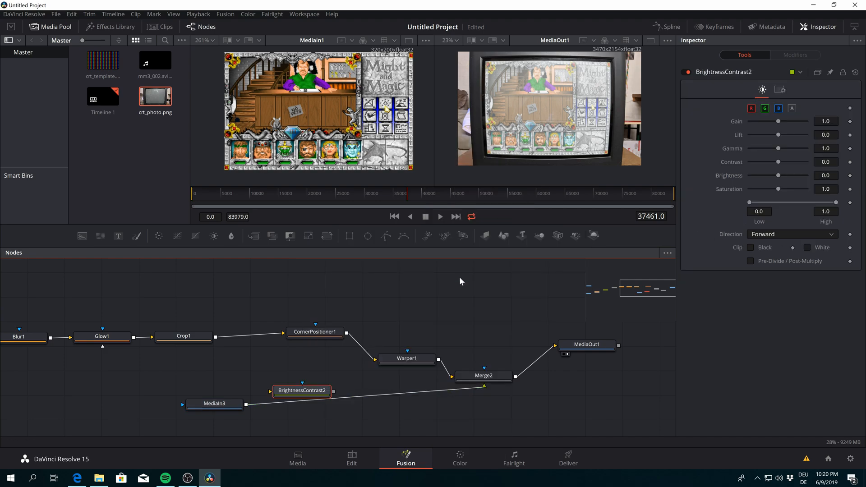
drag(301, 390, 333, 389)
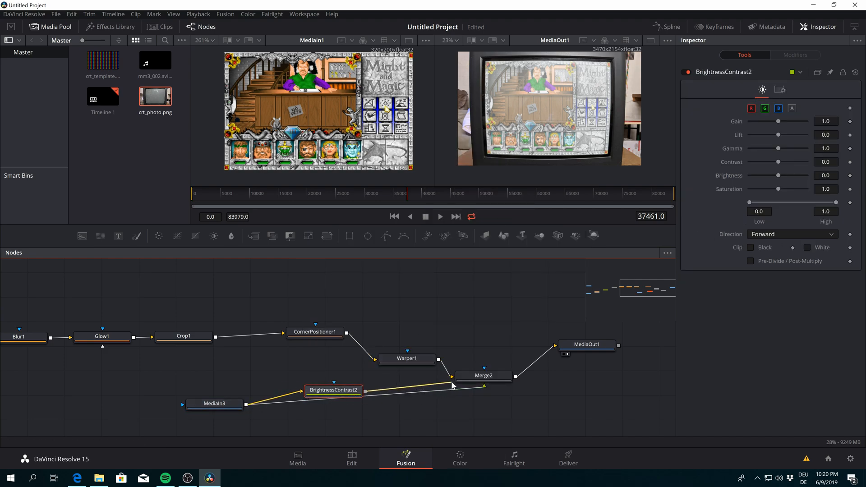
drag(333, 390, 338, 391)
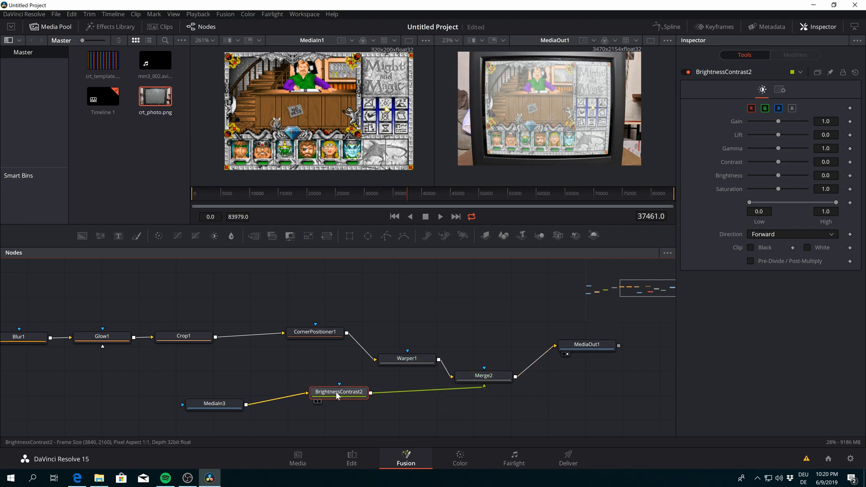
- Lower the BrightnessContrast2 gain to 0.44 to darken the TV photo
drag(779, 122, 772, 121)
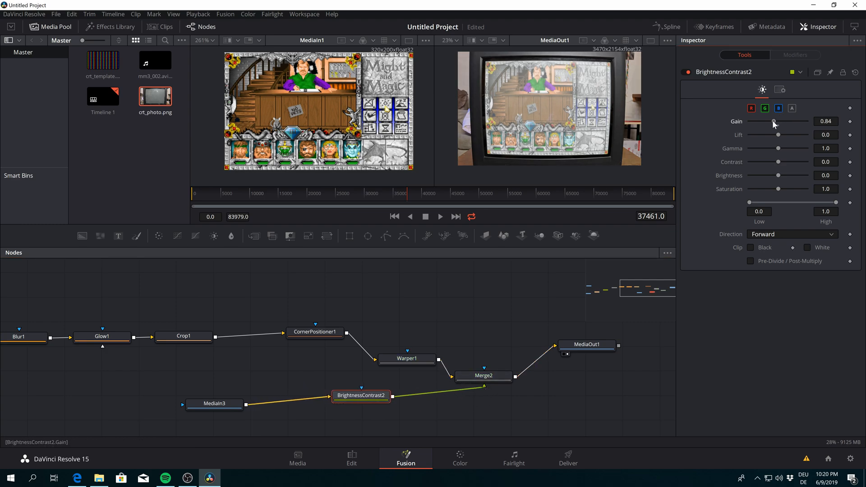
drag(772, 121, 763, 122)
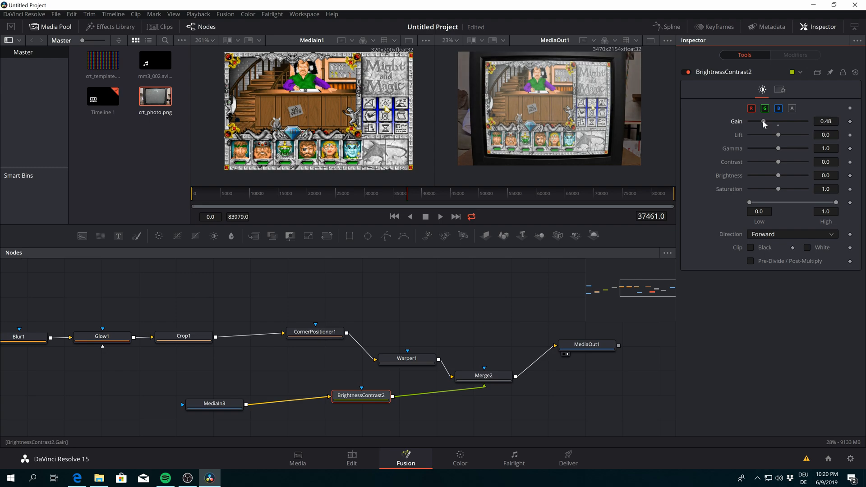
drag(764, 121, 761, 121)
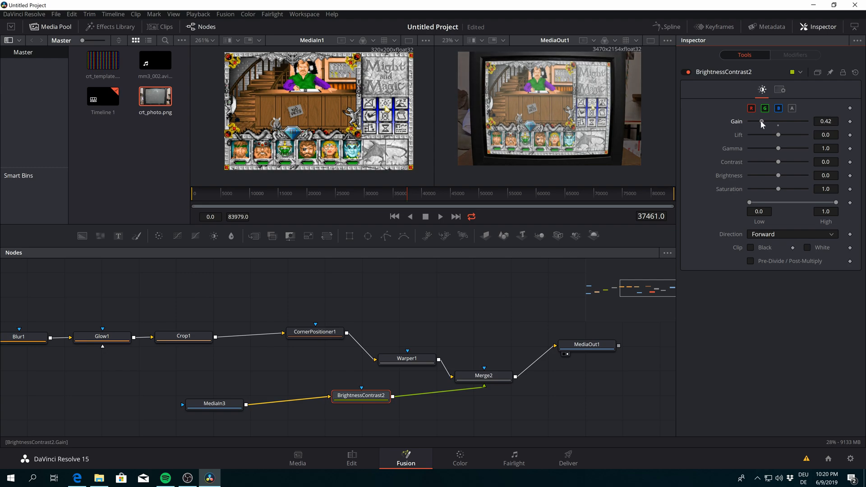
drag(761, 121, 763, 121)
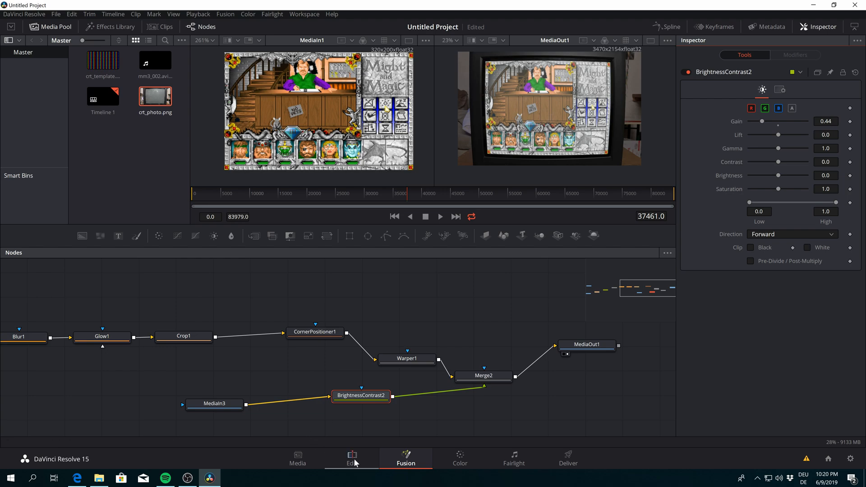
- On the Edit page, set the playhead earlier and play the darkened CRT composite
click(351, 458)
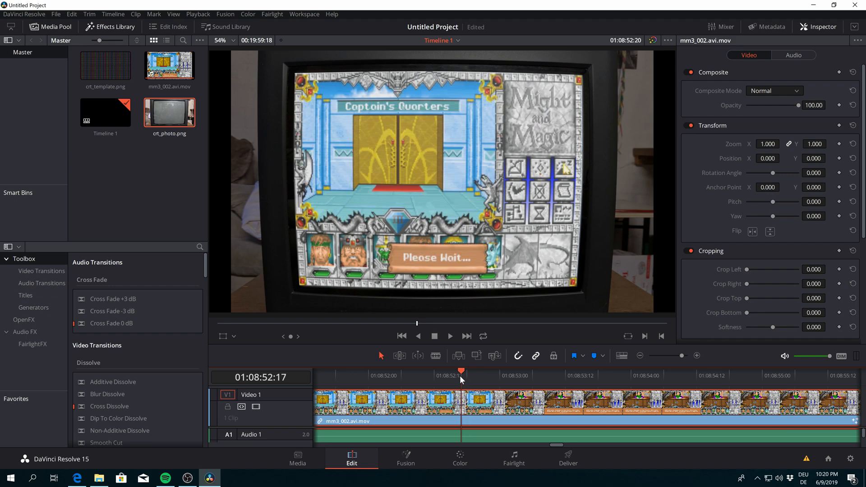
click(518, 378)
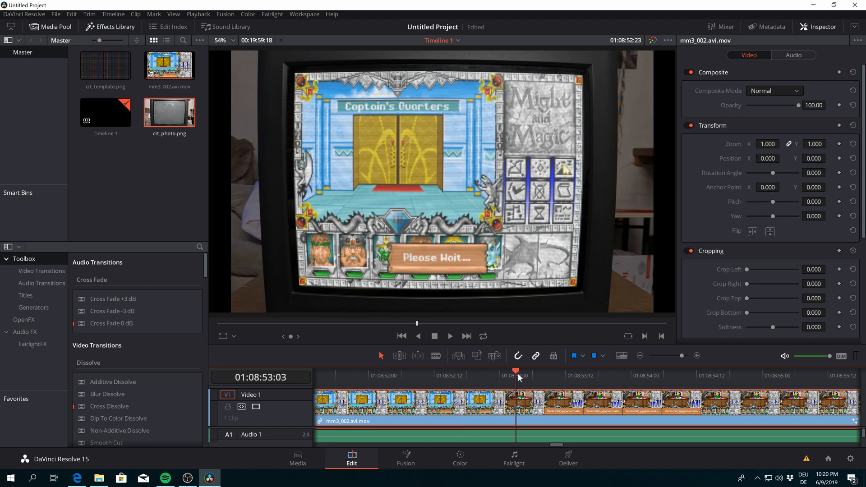
click(450, 335)
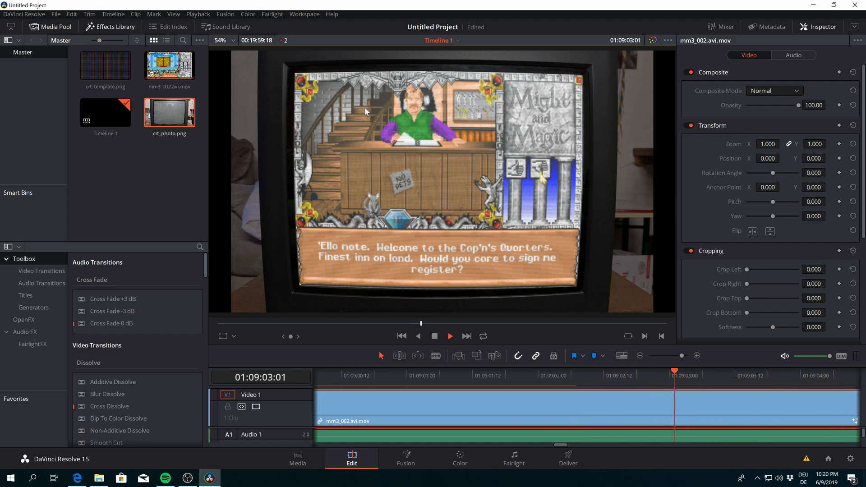
click(449, 335)
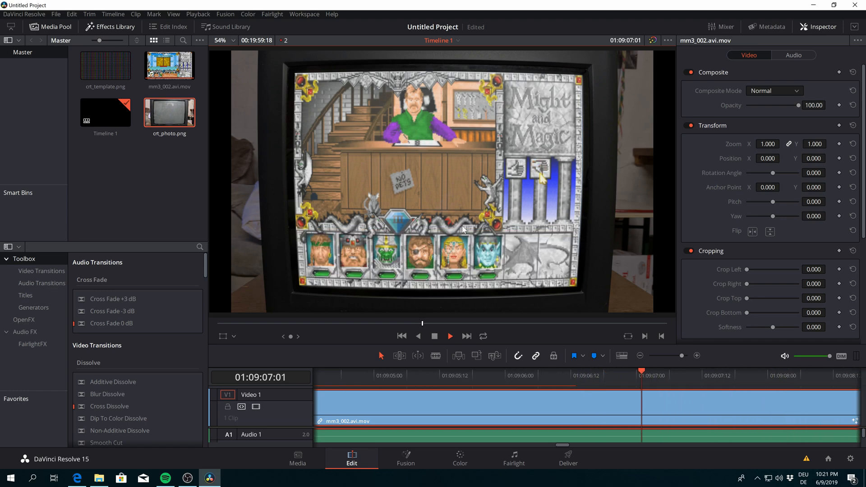
click(449, 335)
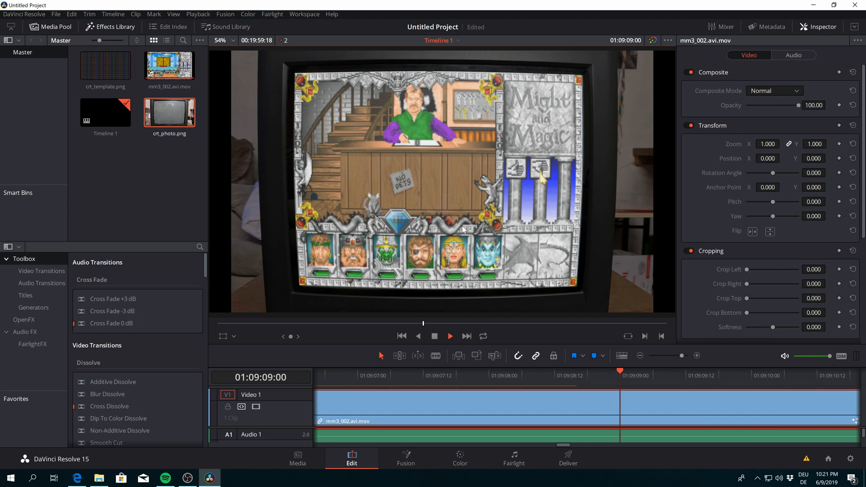